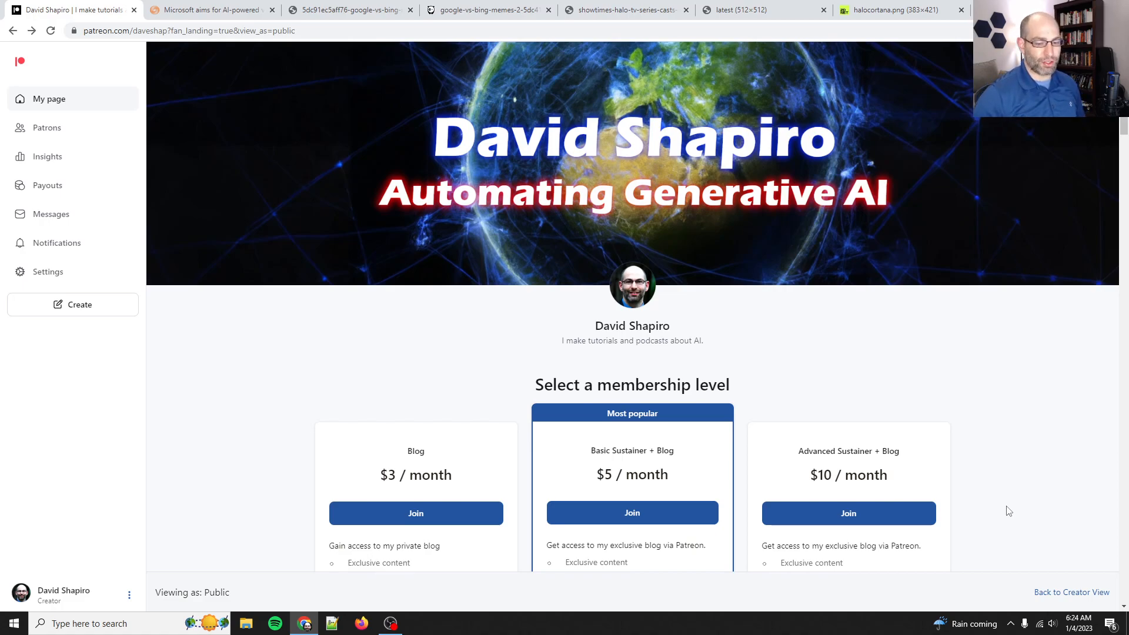
- Scroll through the Patreon membership tiers, then bring up the Reuters AI-powered Bing article
{"action": "scroll", "scroll_direction": "down", "scroll_amount": 3}
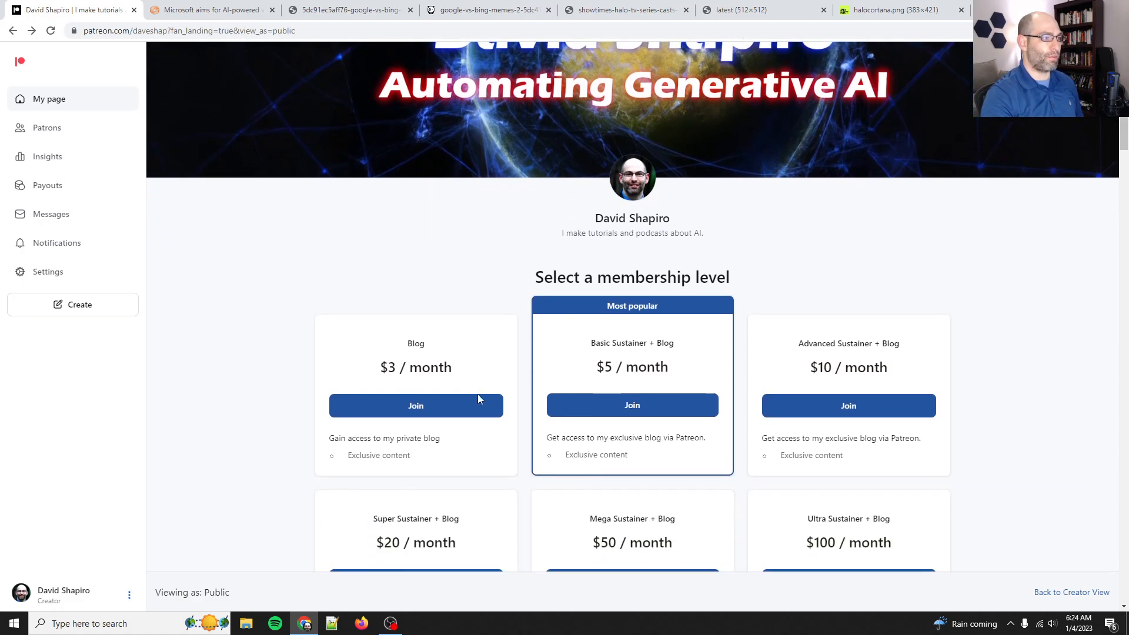
{"action": "scroll", "scroll_direction": "up", "scroll_amount": 3}
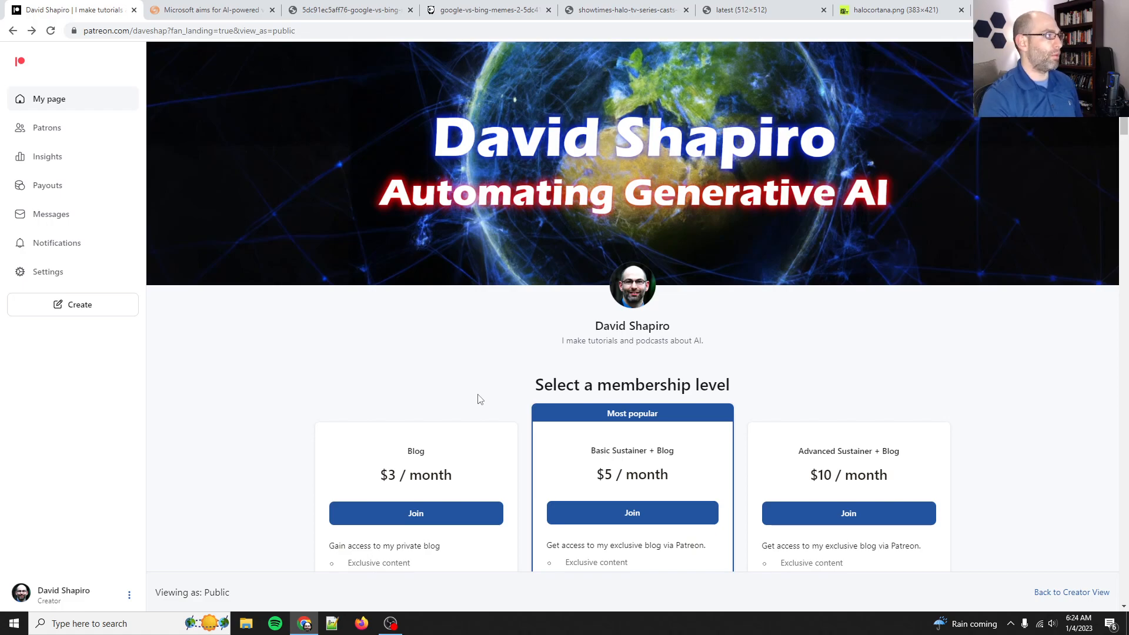
{"action": "mouse_move", "coordinate": [497, 372]}
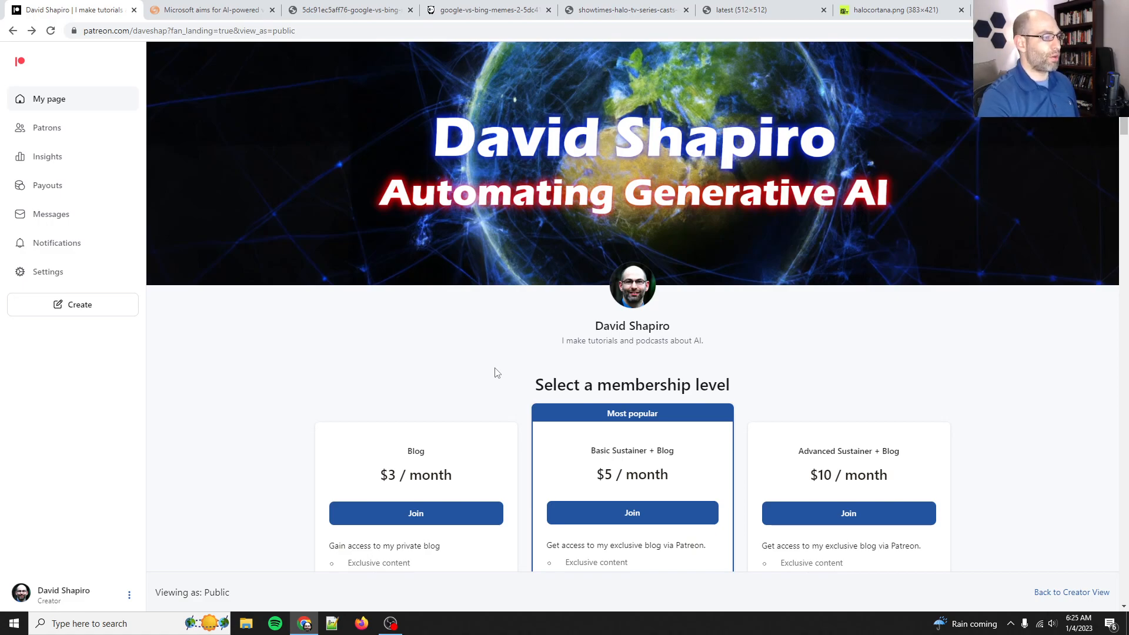
{"action": "scroll", "scroll_direction": "down", "scroll_amount": 3}
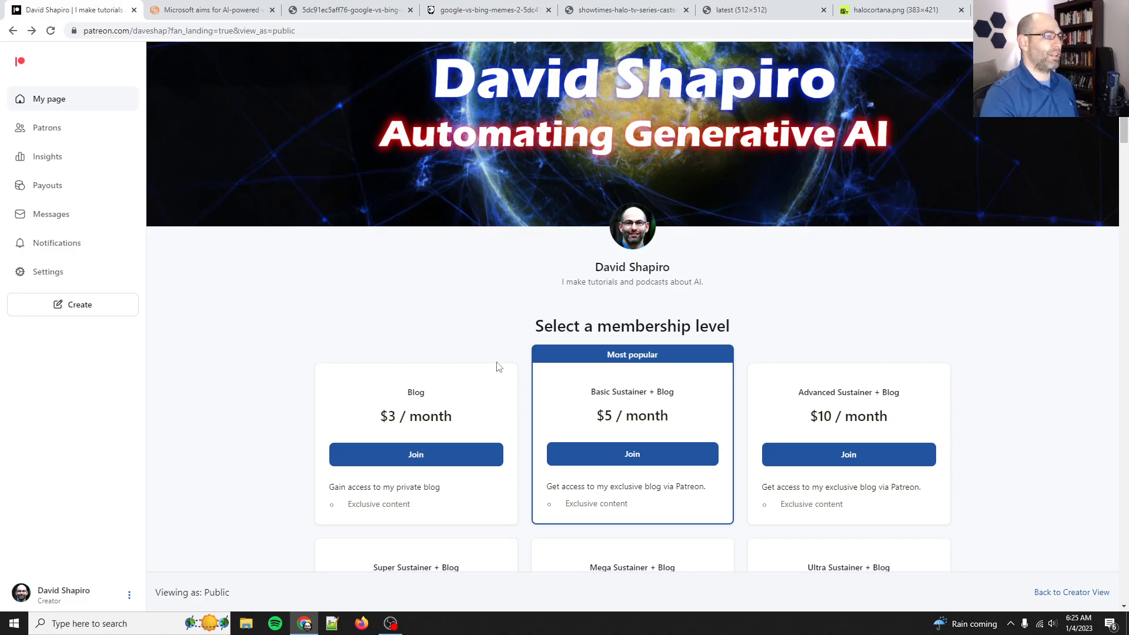
{"action": "scroll", "scroll_direction": "down", "scroll_amount": 3}
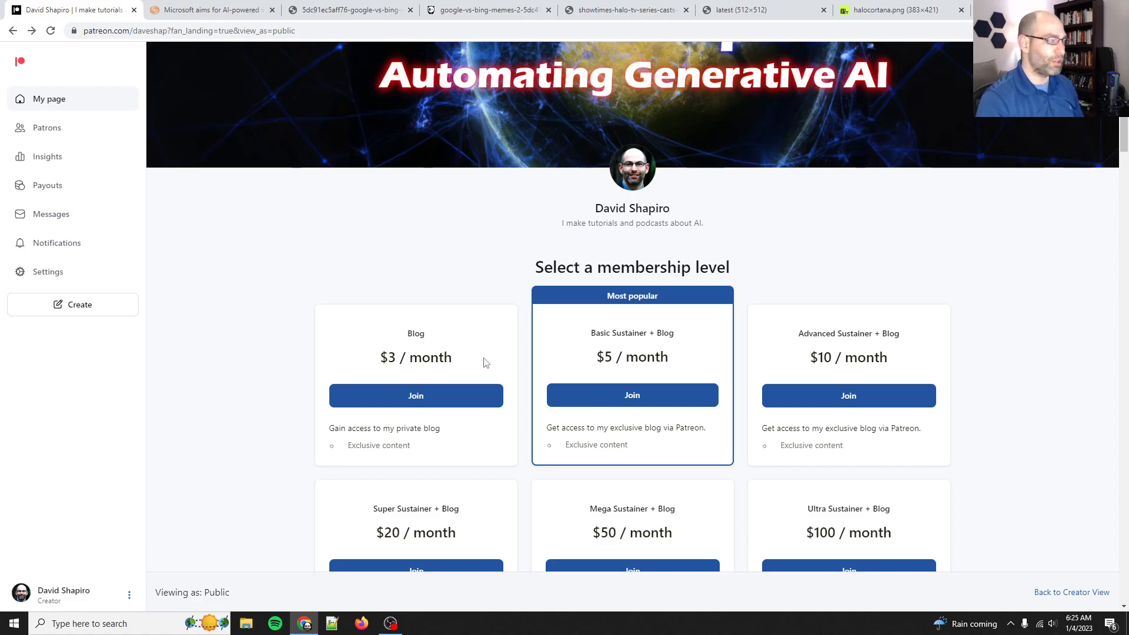
{"action": "left_click", "coordinate": [209, 9]}
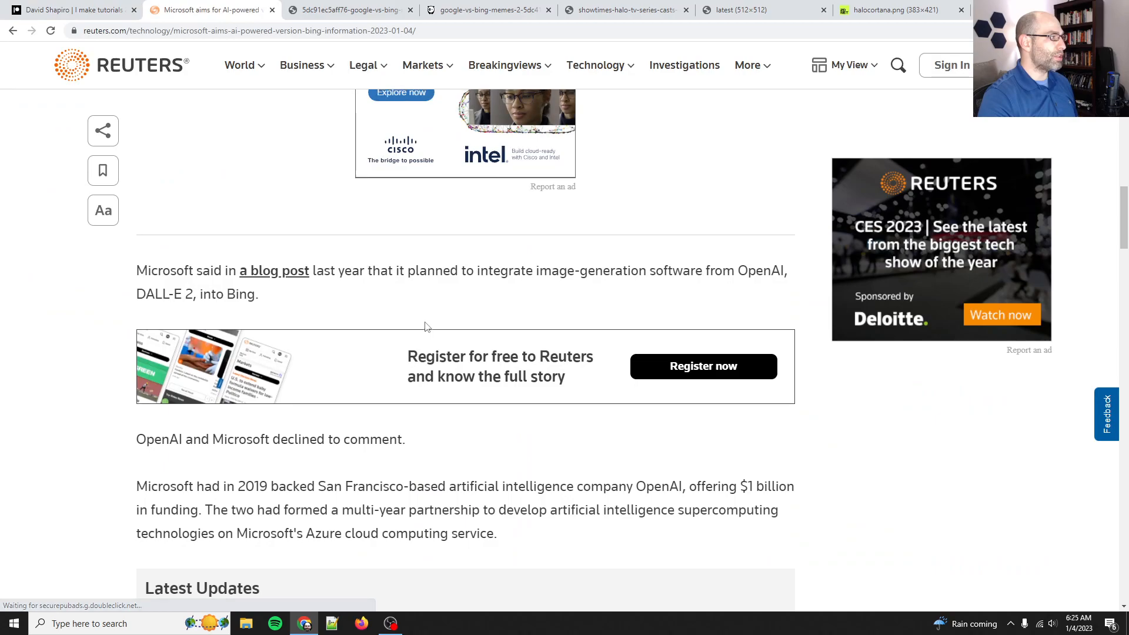
- Read down through the Reuters article on Microsoft's AI-powered Bing
{"action": "scroll", "scroll_direction": "up", "scroll_amount": 3}
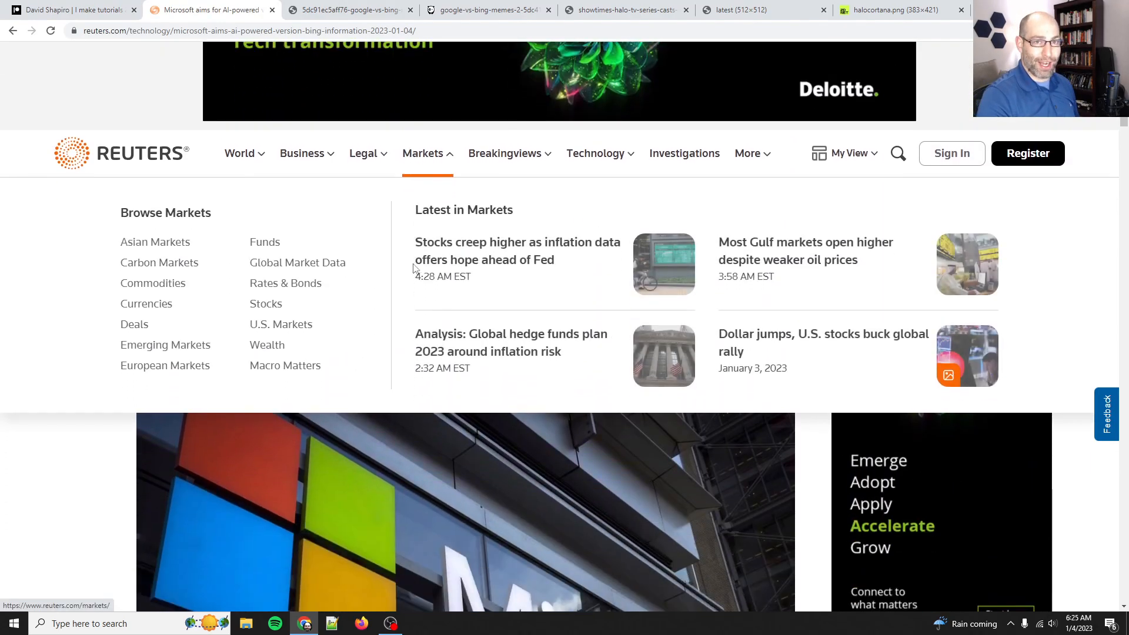
{"action": "scroll", "scroll_direction": "up", "scroll_amount": 3}
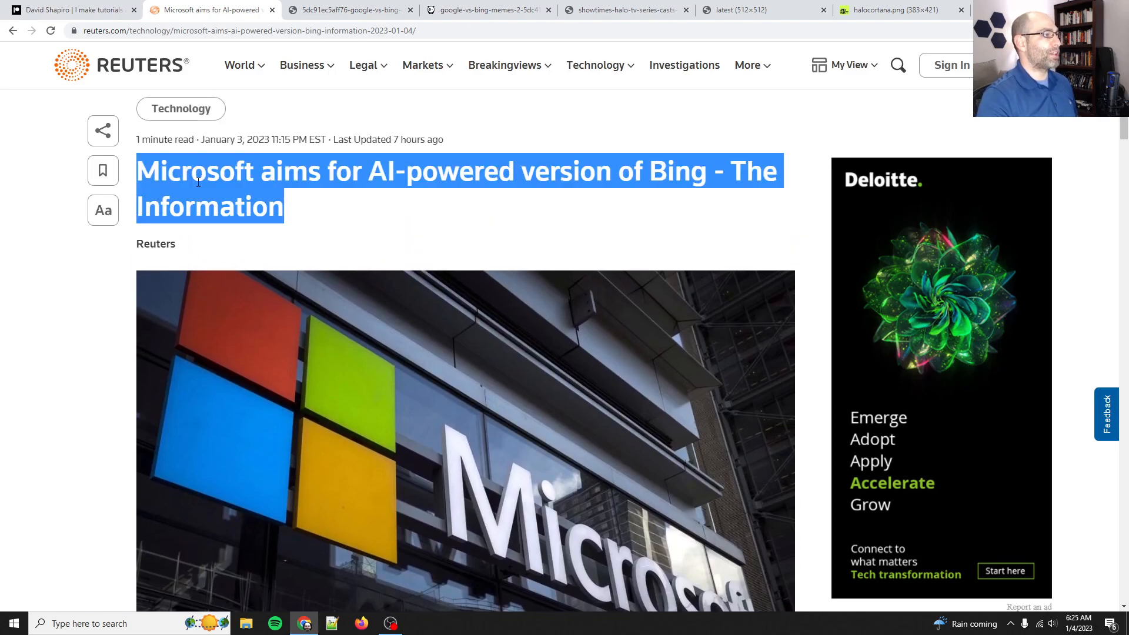
{"action": "left_click", "coordinate": [541, 195]}
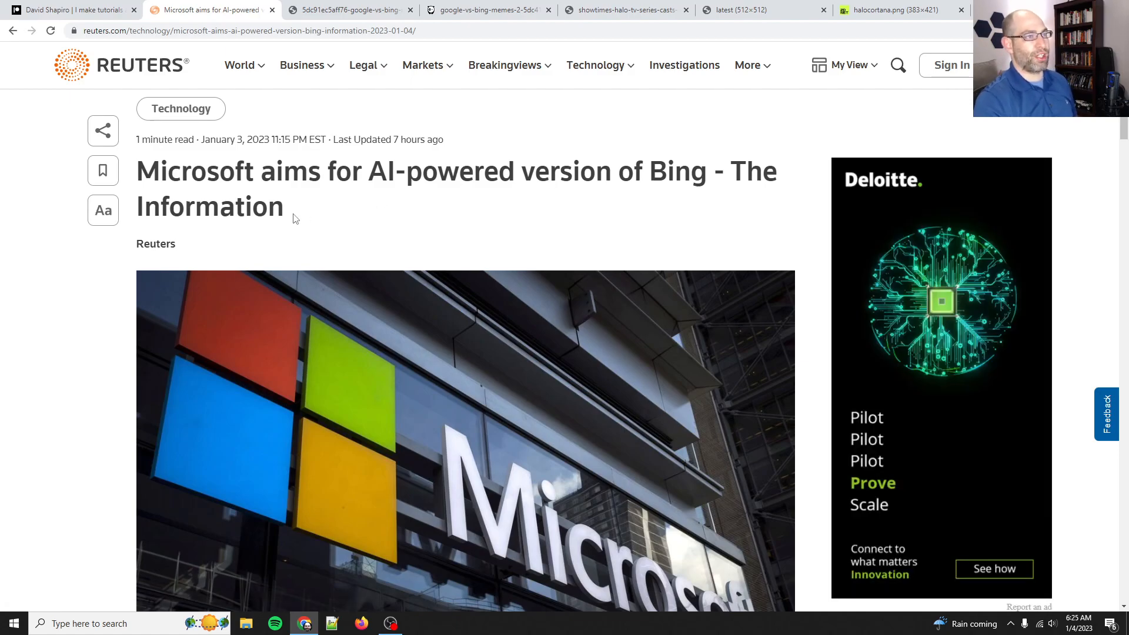
{"action": "scroll", "scroll_direction": "down", "scroll_amount": 3}
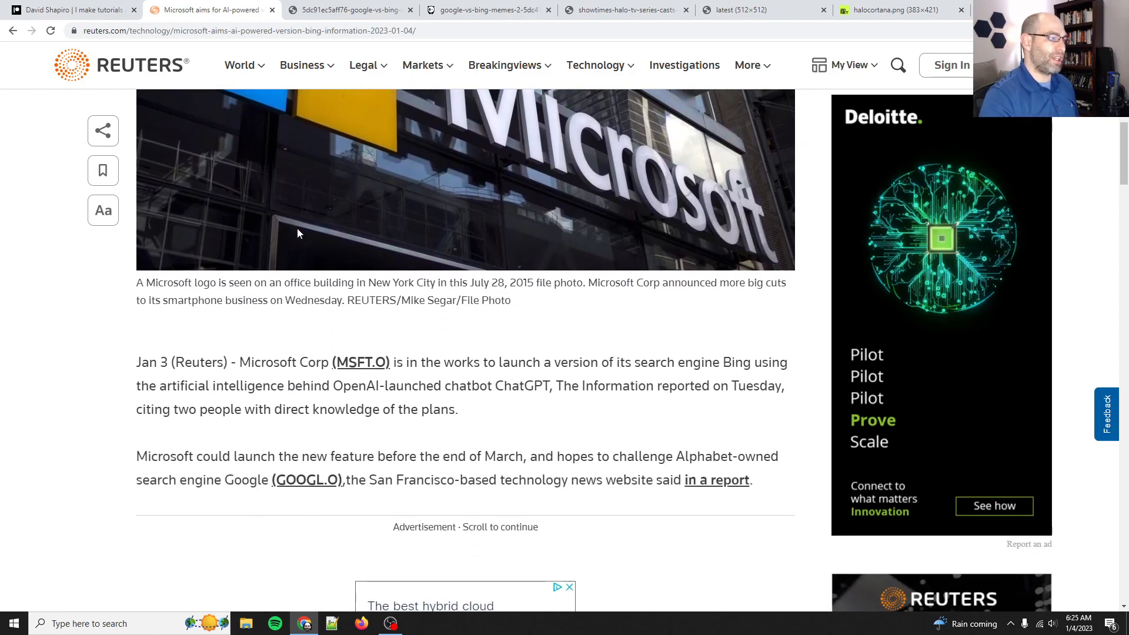
{"action": "scroll", "scroll_direction": "down", "scroll_amount": 3}
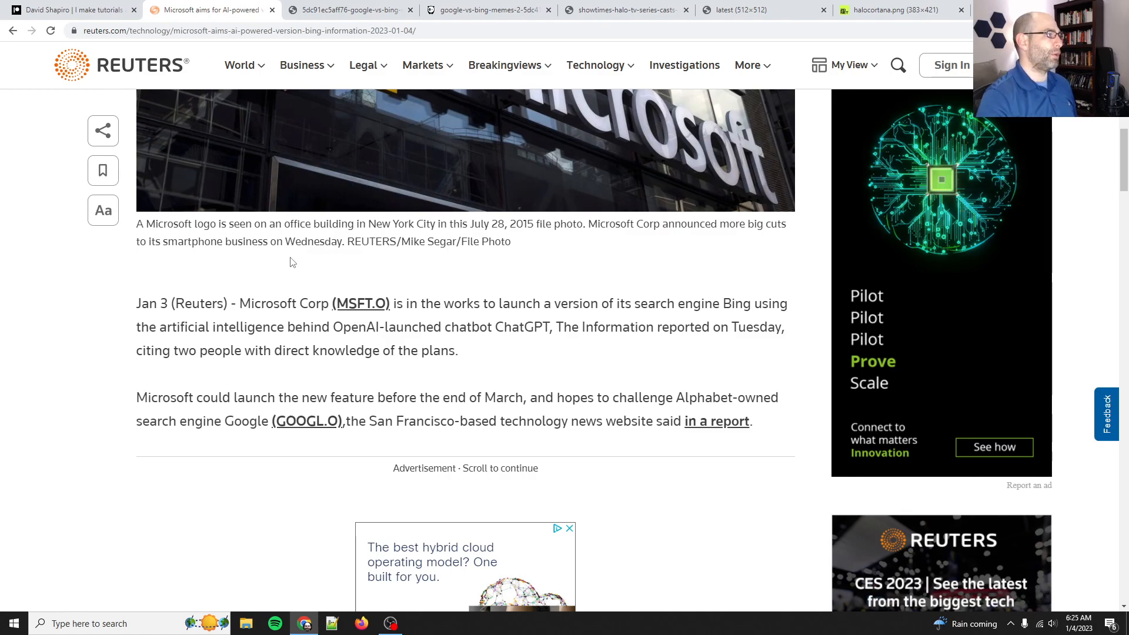
{"action": "scroll", "scroll_direction": "down", "scroll_amount": 3}
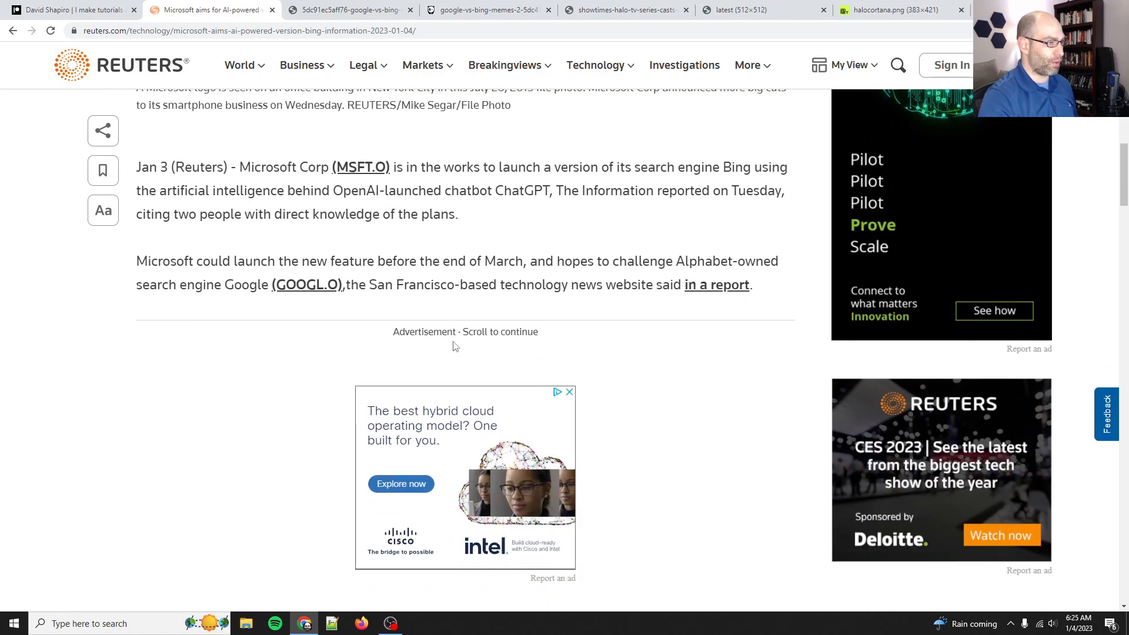
{"action": "scroll", "scroll_direction": "down", "scroll_amount": 3}
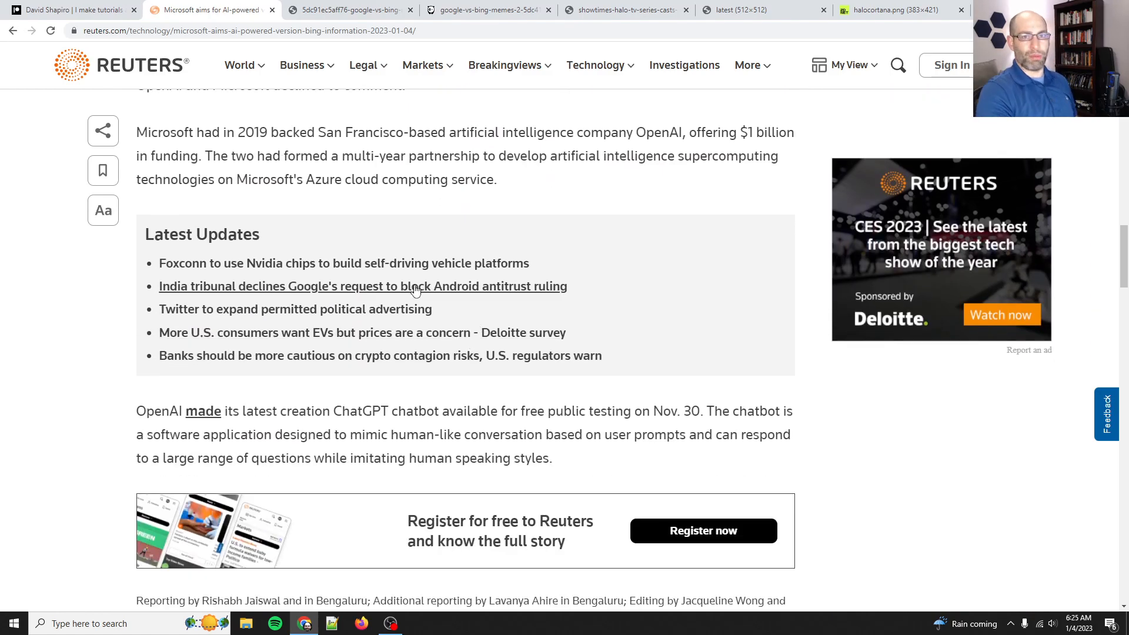
{"action": "mouse_move", "coordinate": [328, 417]}
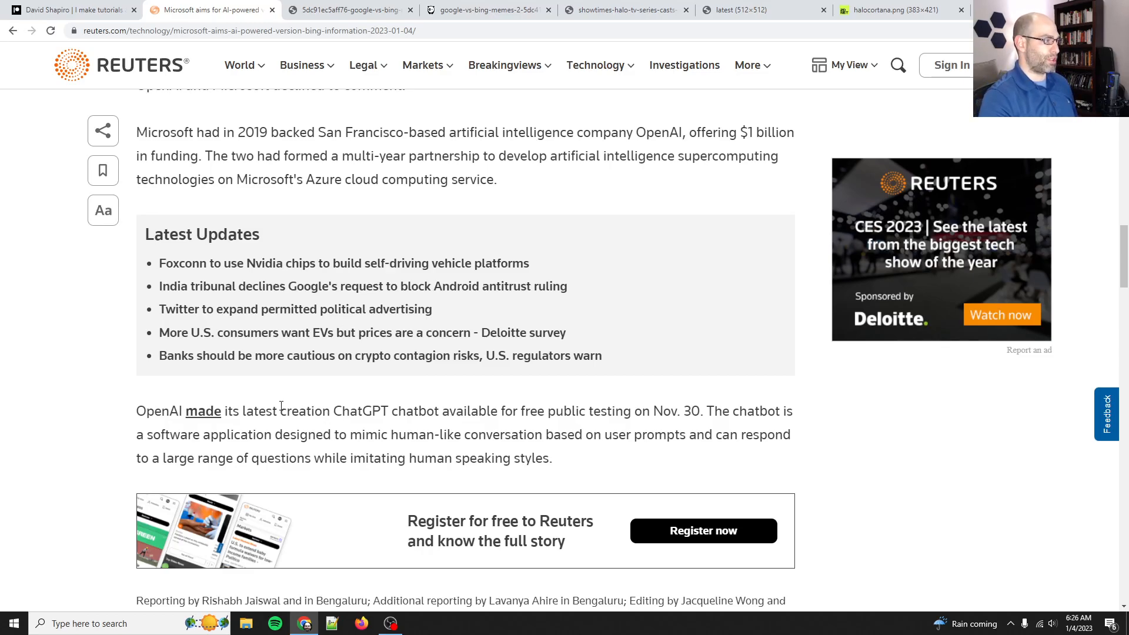
- Scroll back to the top of the article and show the Google vs Bing calories meme
{"action": "scroll", "scroll_direction": "up", "scroll_amount": 3}
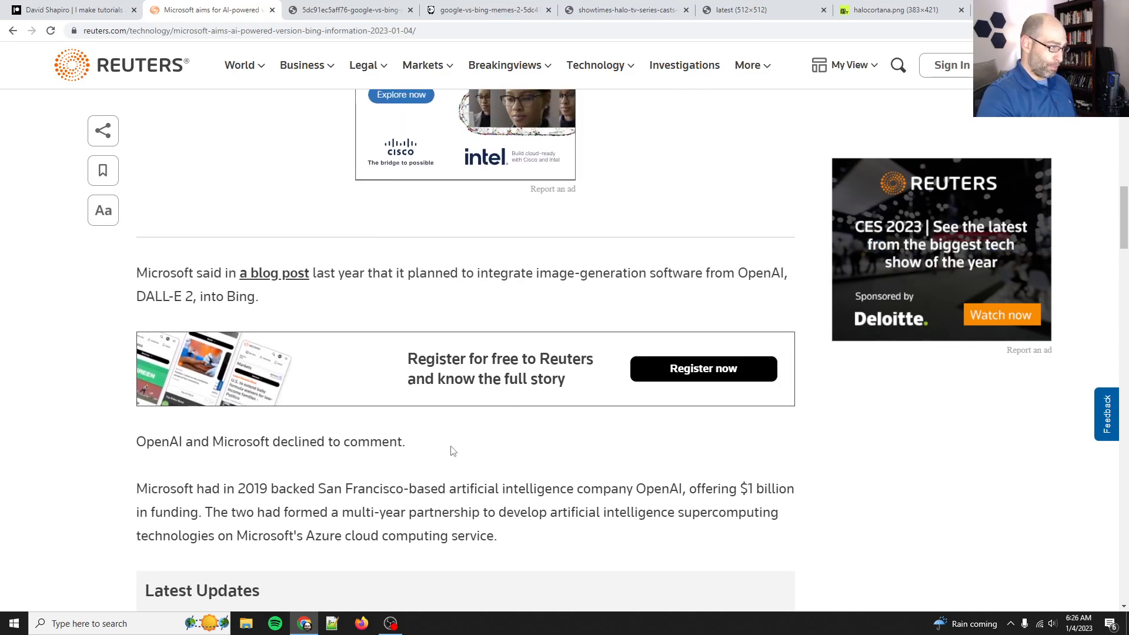
{"action": "scroll", "scroll_direction": "up", "scroll_amount": 3}
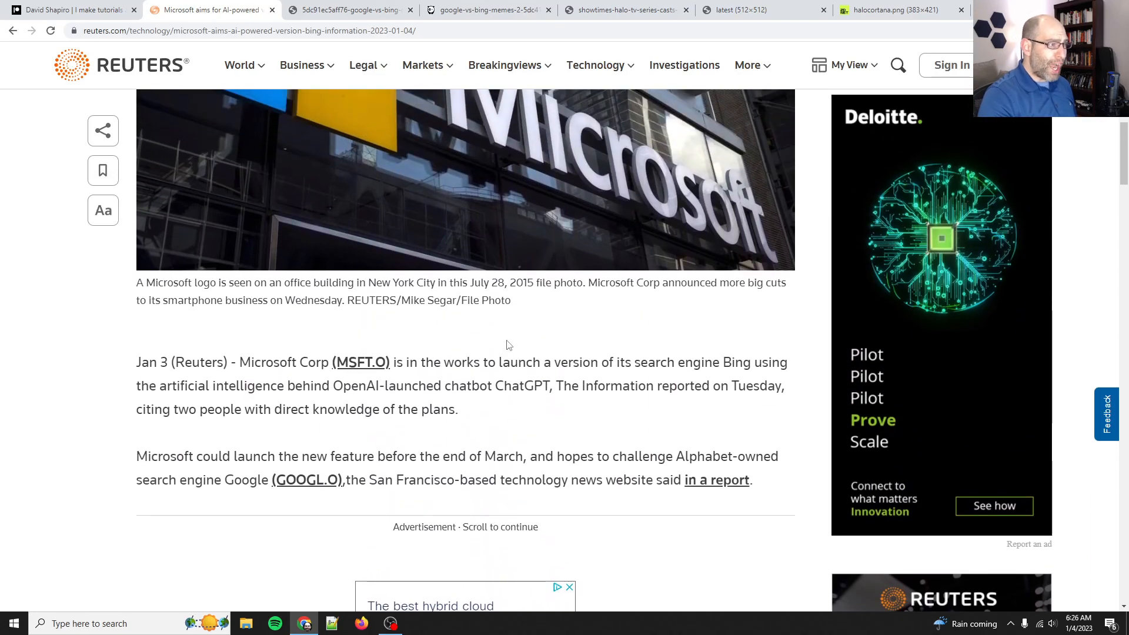
{"action": "scroll", "scroll_direction": "up", "scroll_amount": 3}
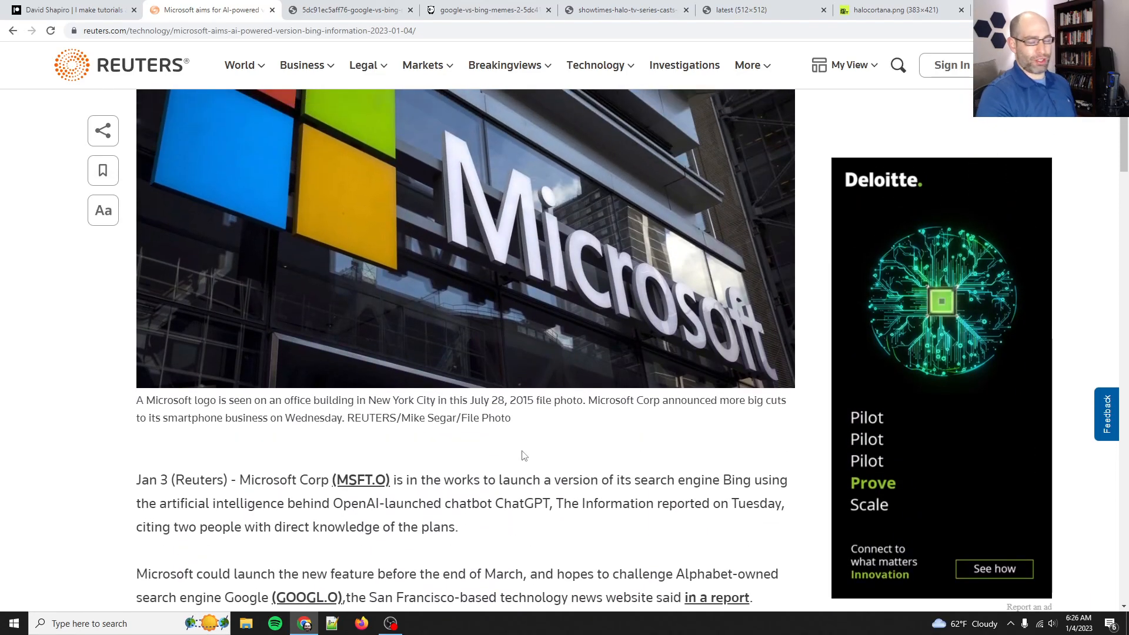
{"action": "mouse_move", "coordinate": [511, 459]}
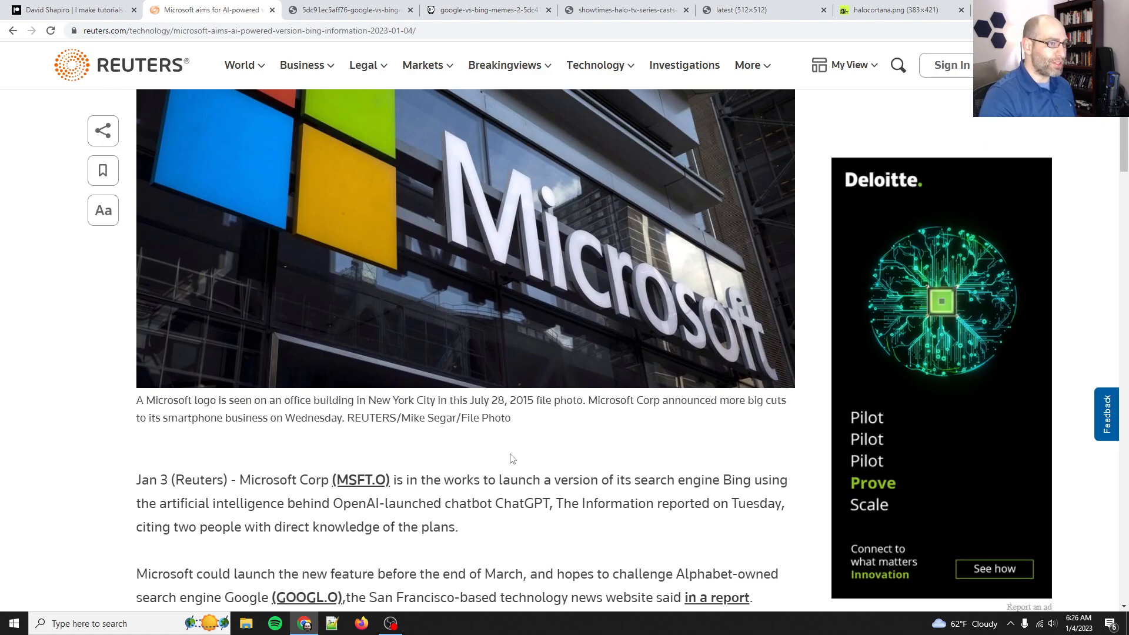
{"action": "mouse_move", "coordinate": [497, 472]}
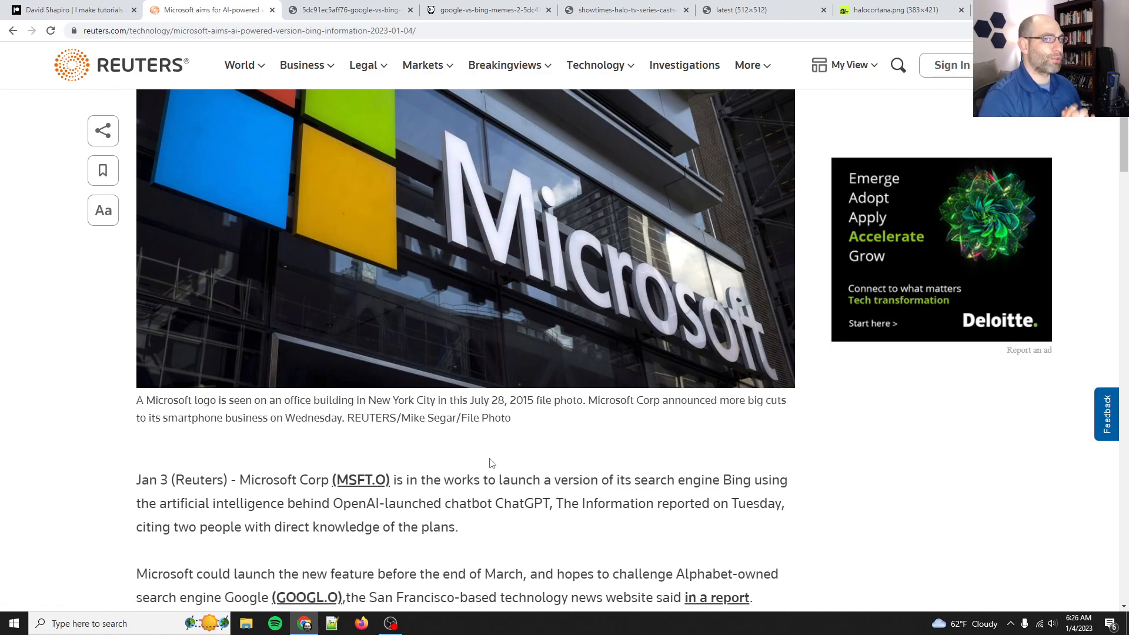
{"action": "left_click", "coordinate": [350, 10]}
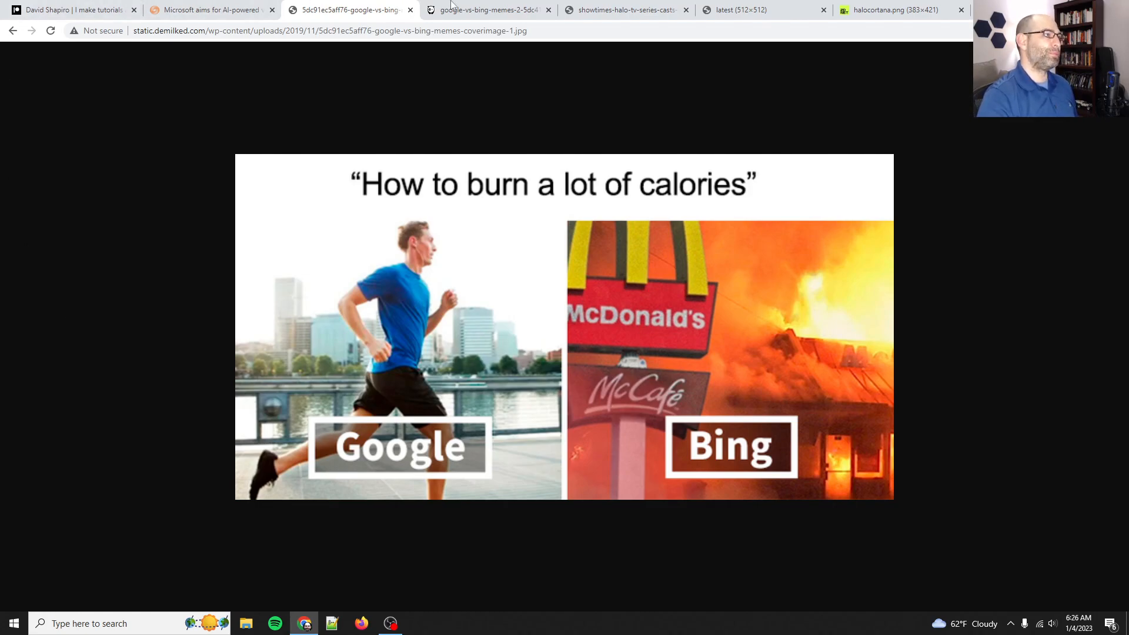
- View the Google vs Bing rats meme, then return to the Reuters Bing article
{"action": "left_click", "coordinate": [487, 9]}
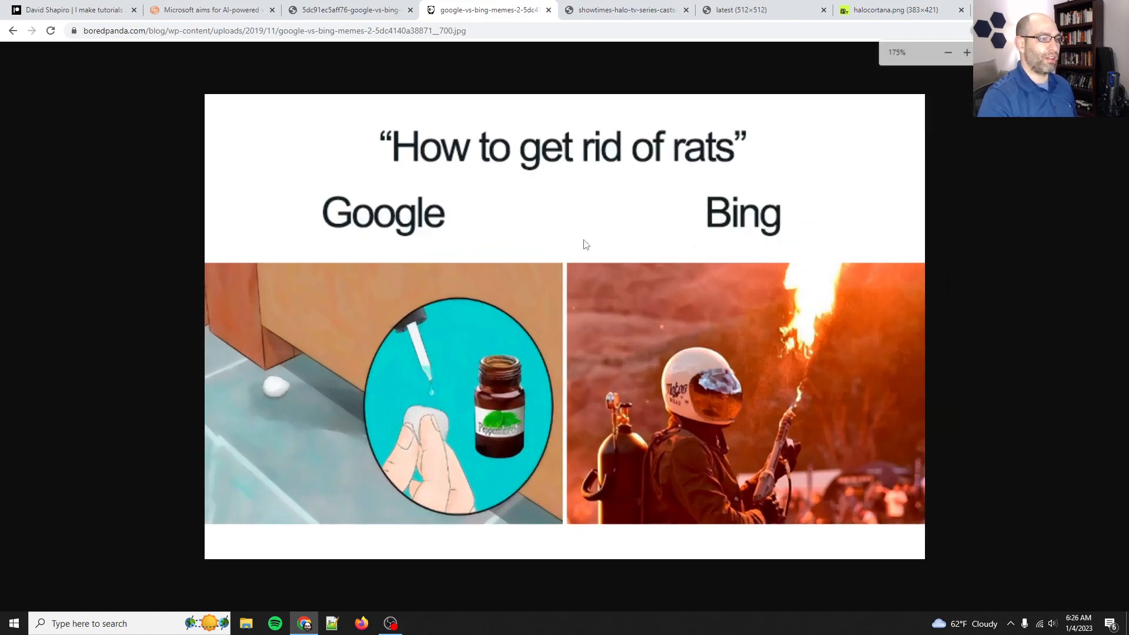
{"action": "mouse_move", "coordinate": [394, 369]}
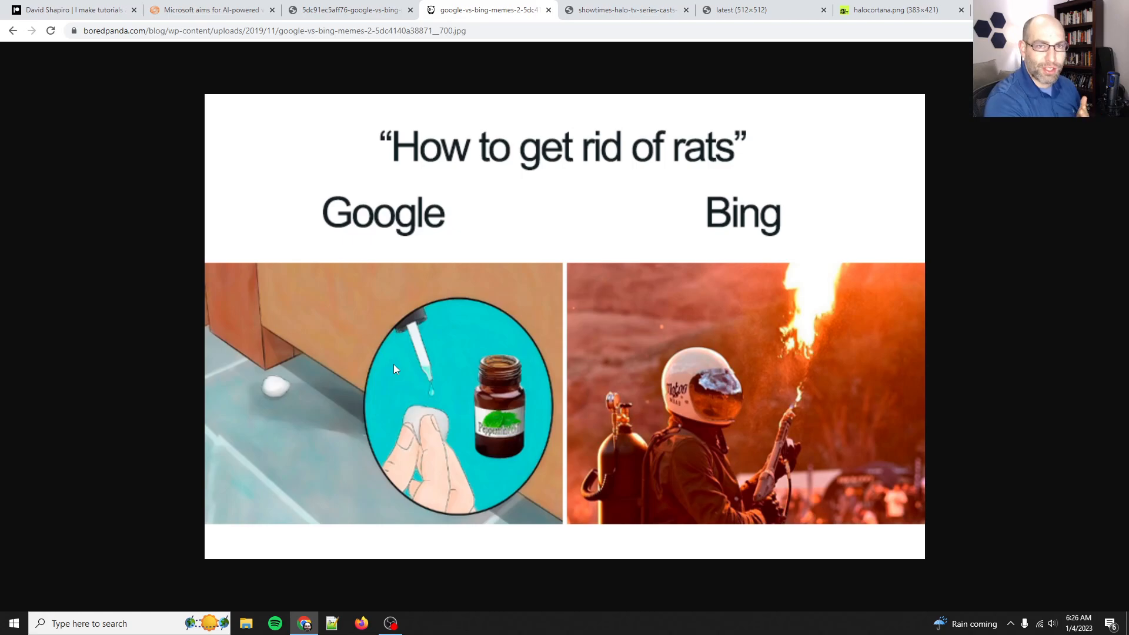
{"action": "mouse_move", "coordinate": [305, 222]}
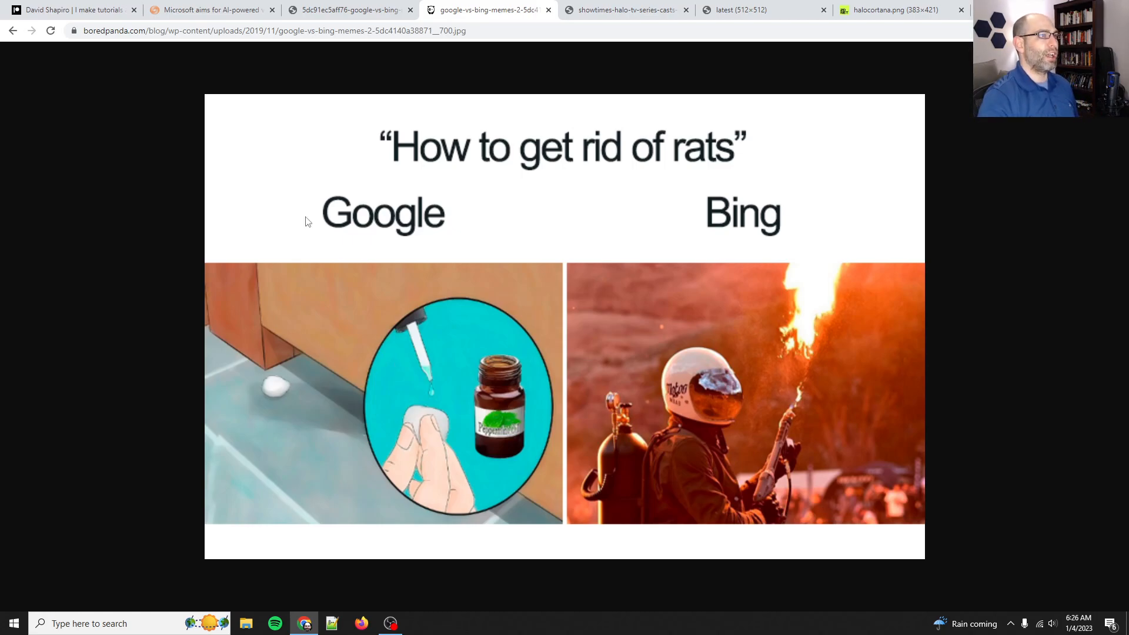
{"action": "mouse_move", "coordinate": [222, 259]}
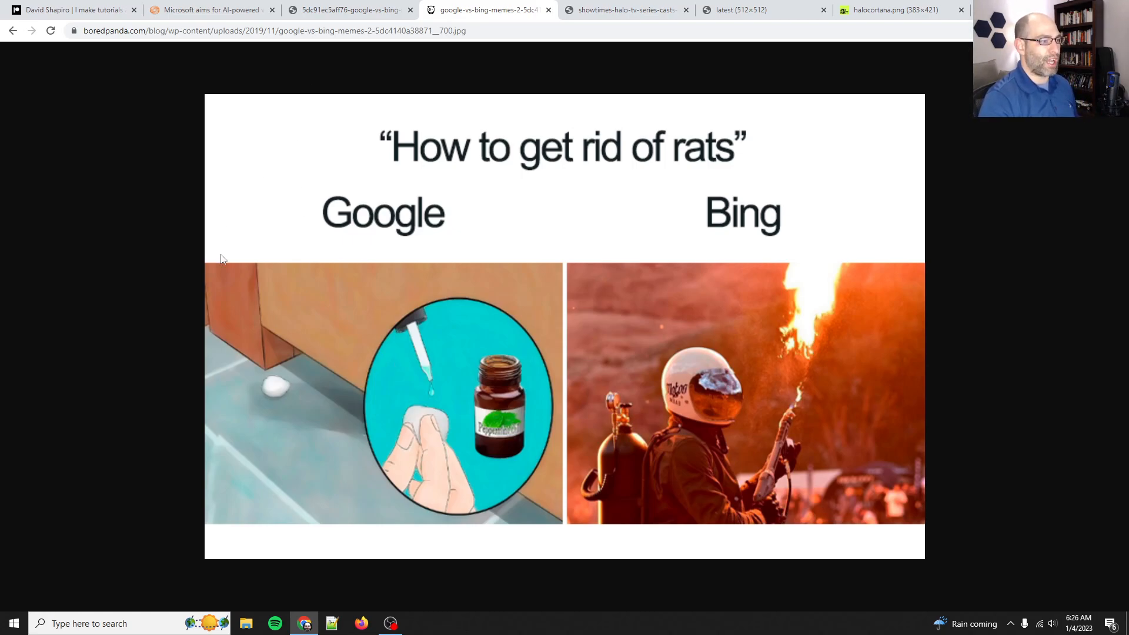
{"action": "mouse_move", "coordinate": [285, 205]}
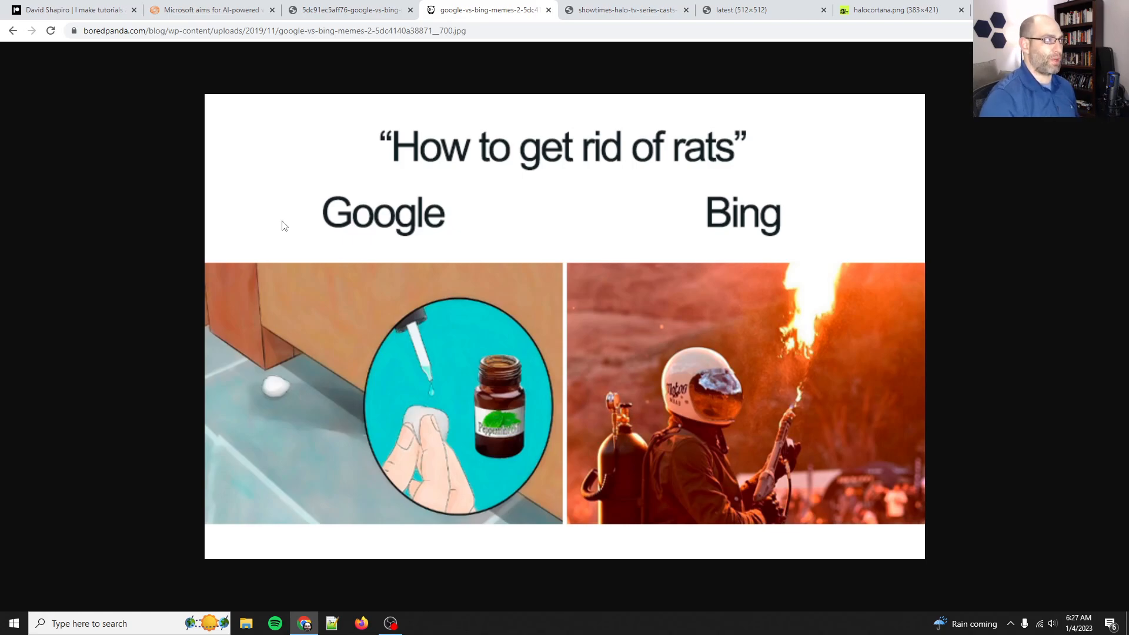
{"action": "left_click", "coordinate": [209, 9]}
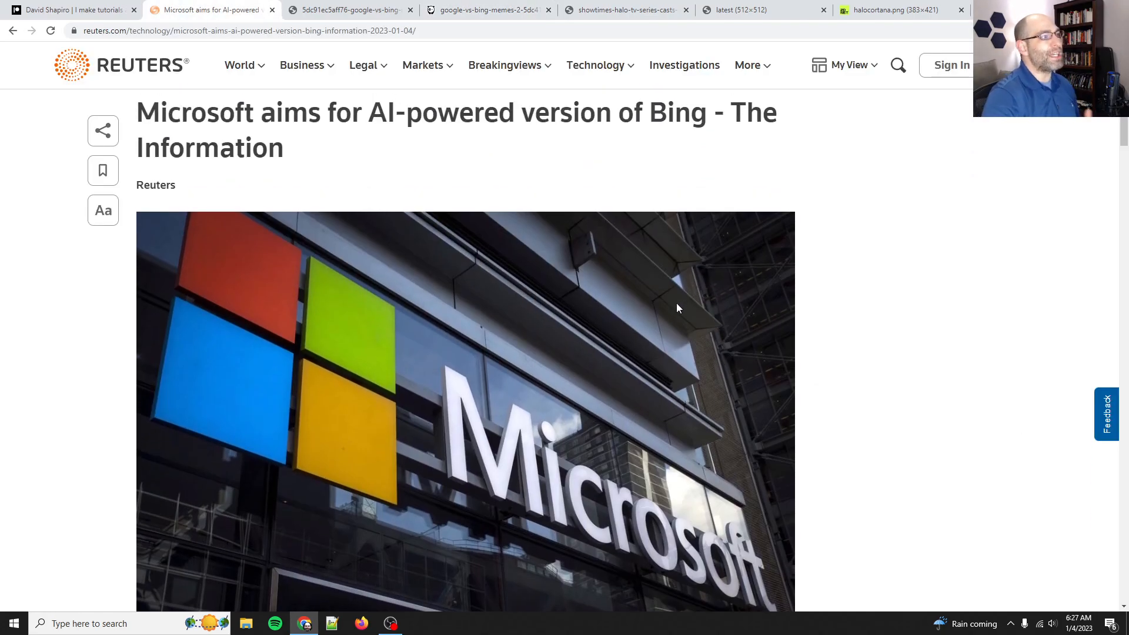
{"action": "scroll", "scroll_direction": "up", "scroll_amount": 3}
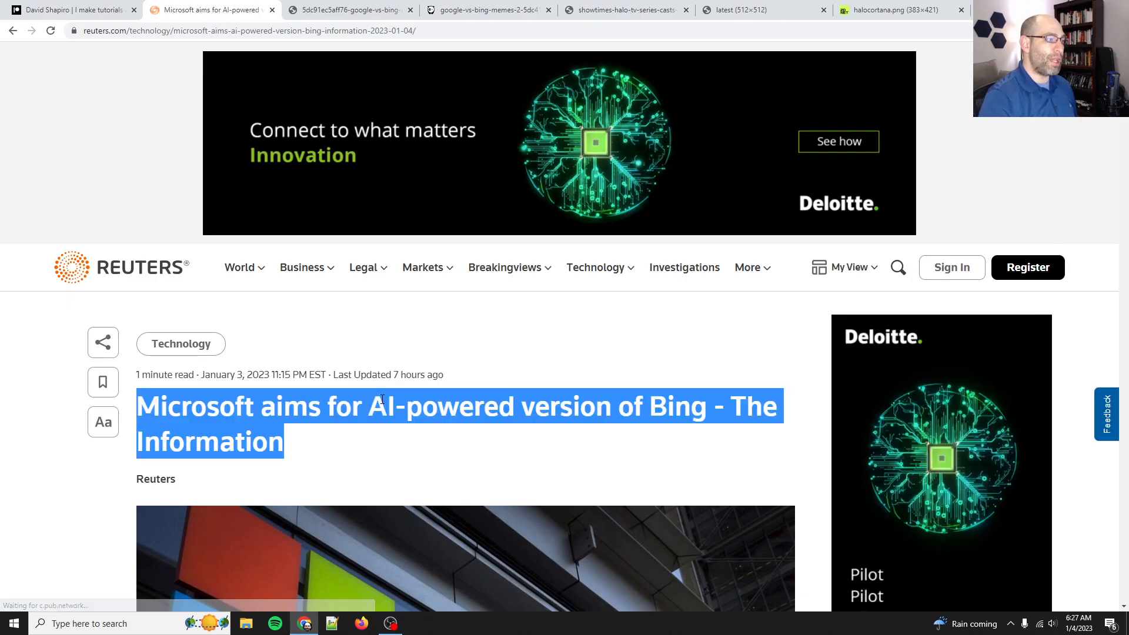
{"action": "mouse_move", "coordinate": [465, 429]}
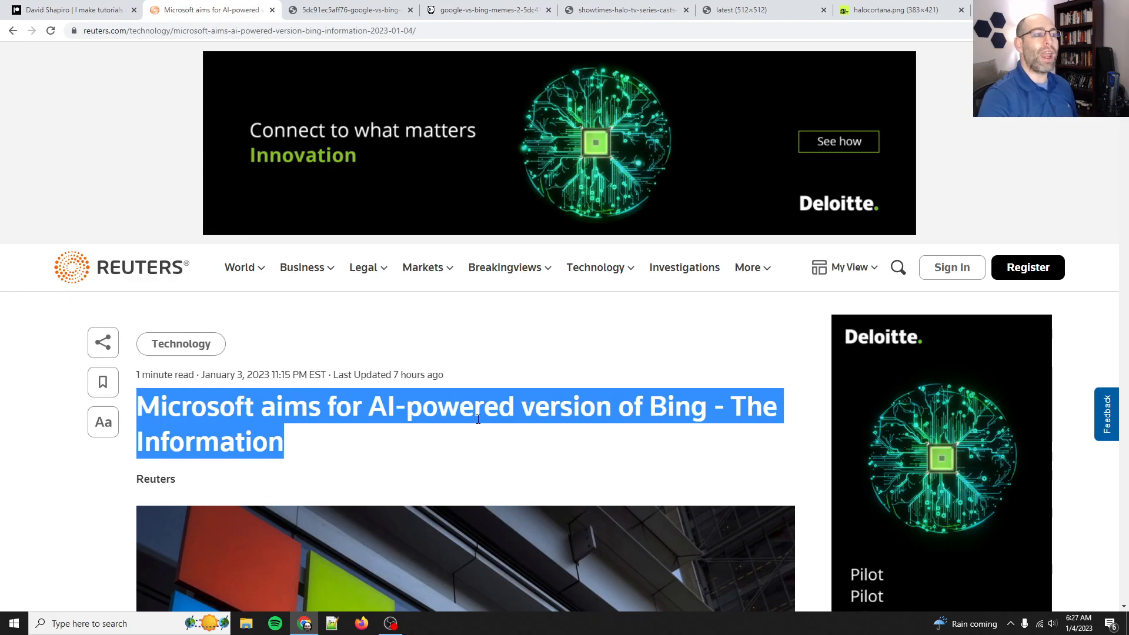
{"action": "left_click", "coordinate": [363, 446]}
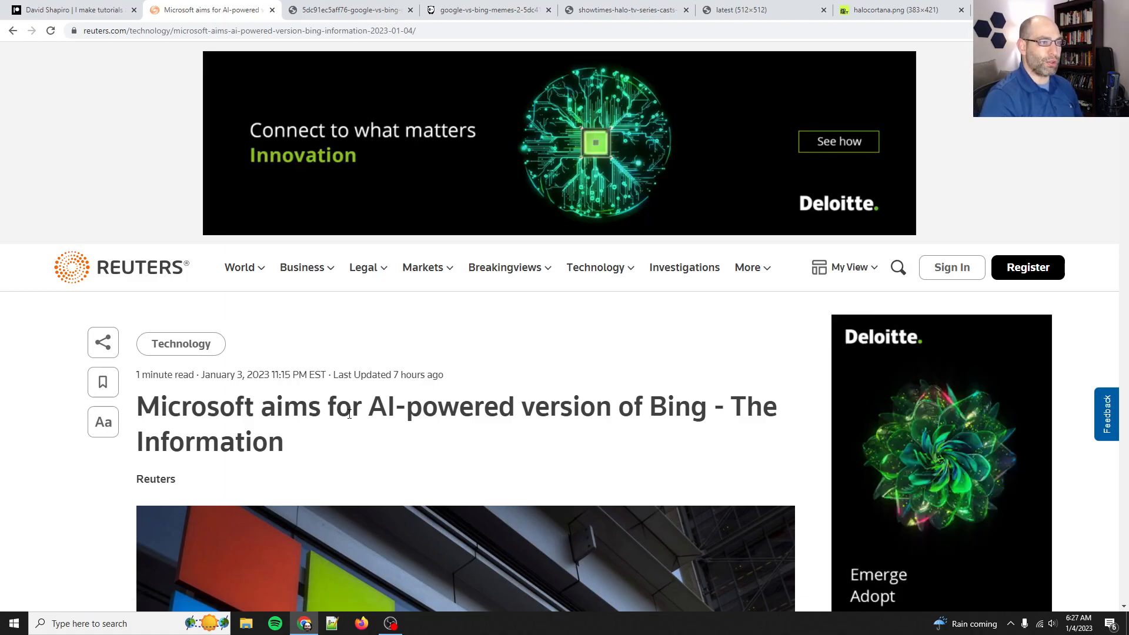
{"action": "left_click", "coordinate": [478, 9]}
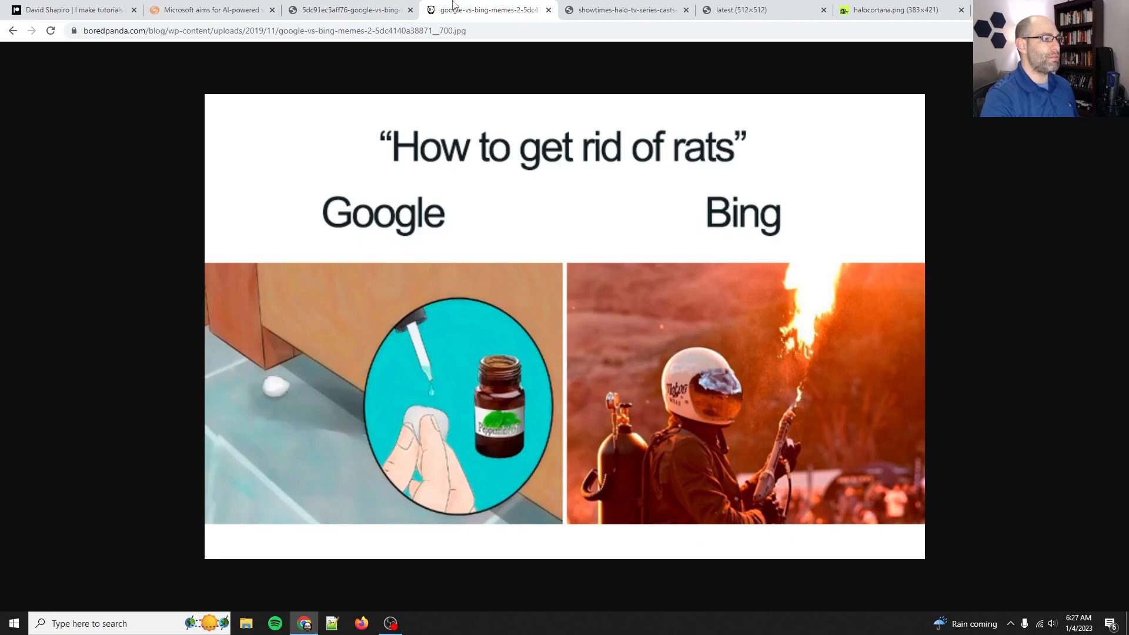
{"action": "left_click", "coordinate": [349, 9]}
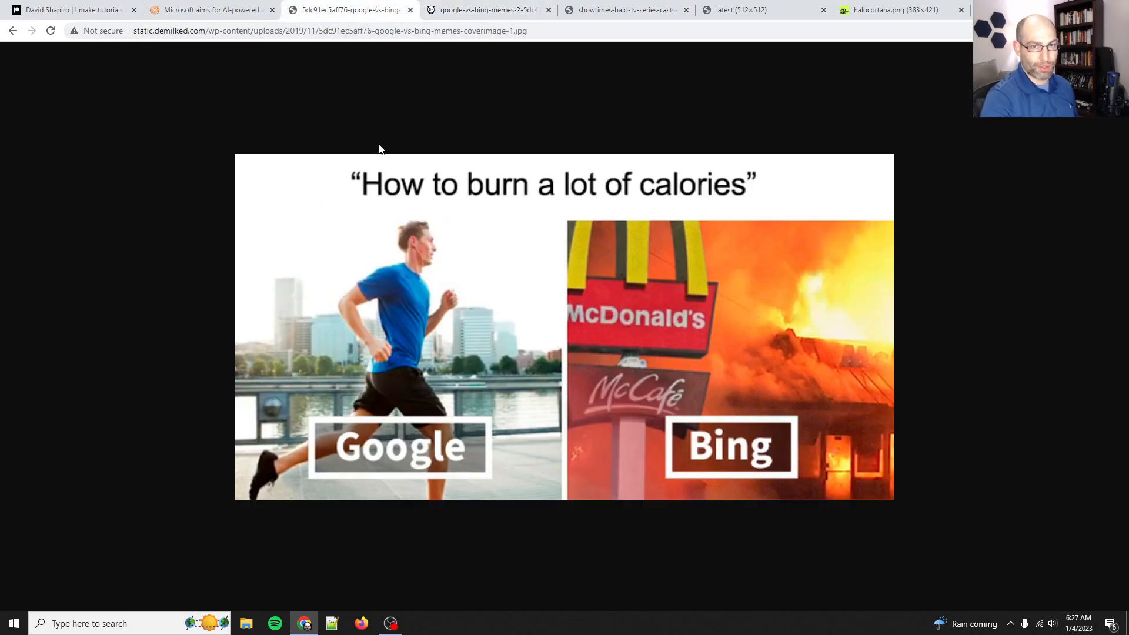
{"action": "left_click", "coordinate": [209, 9]}
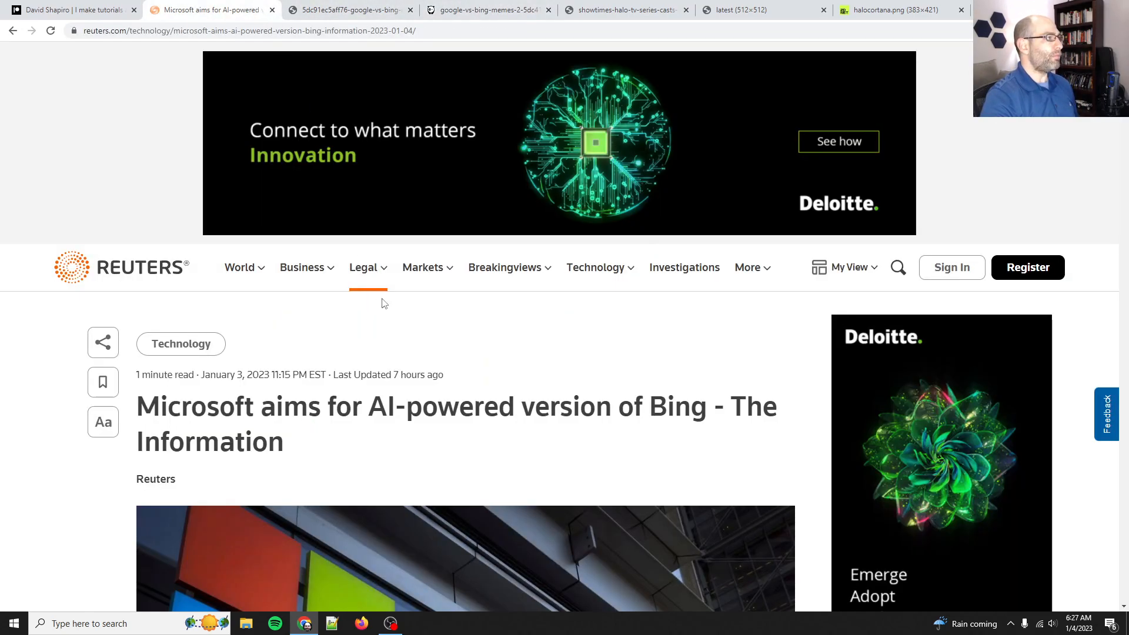
{"action": "mouse_move", "coordinate": [373, 414]}
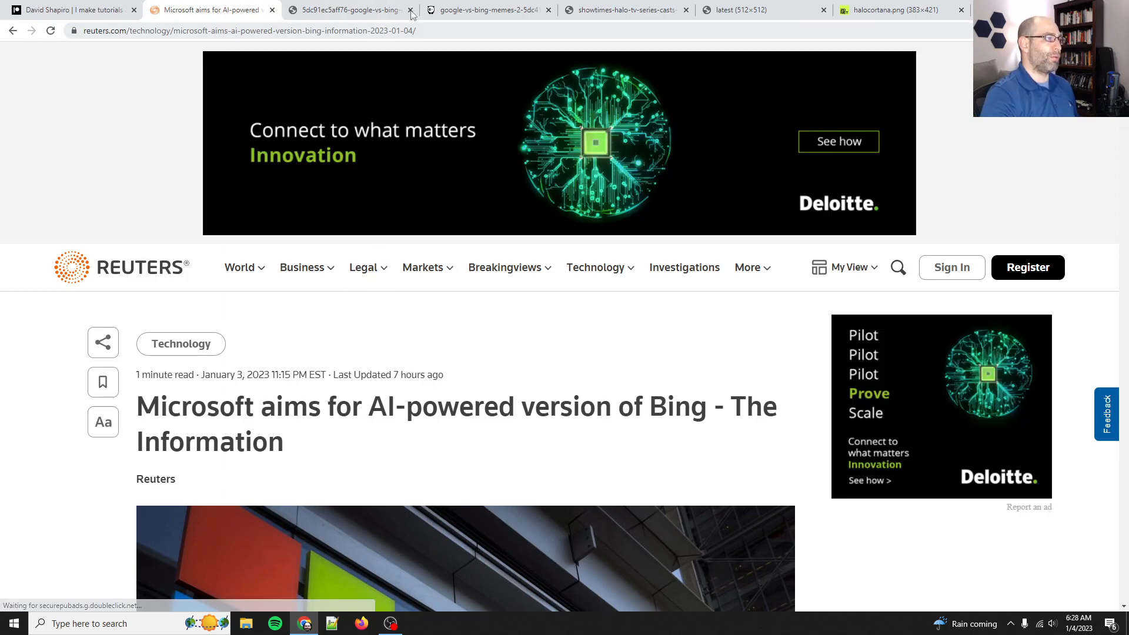
{"action": "mouse_move", "coordinate": [541, 336]}
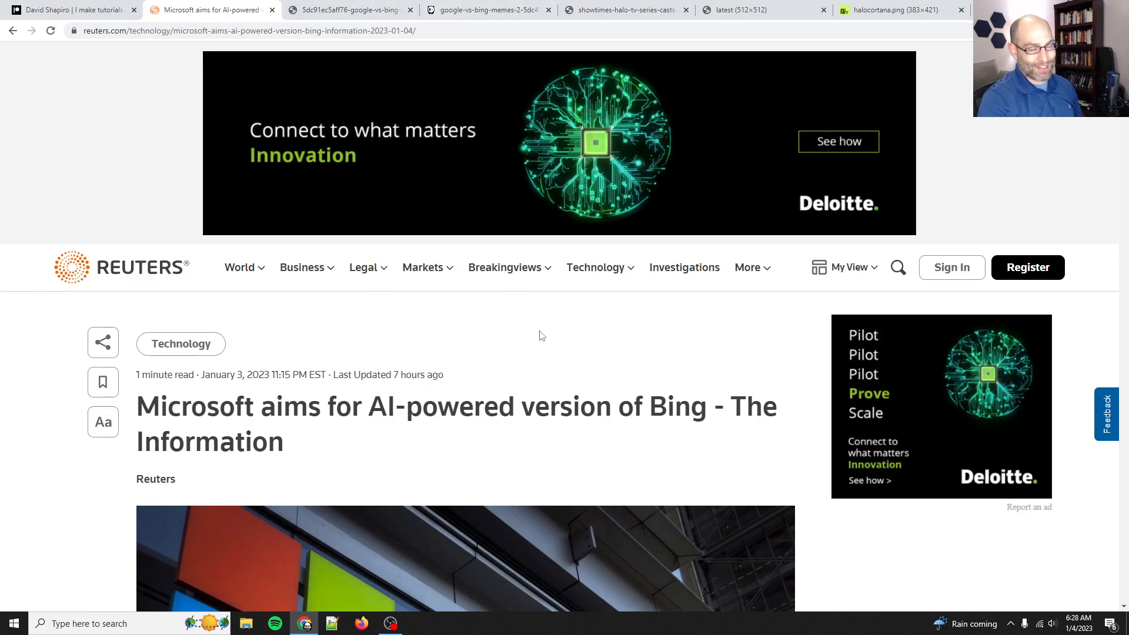
{"action": "mouse_move", "coordinate": [502, 482]}
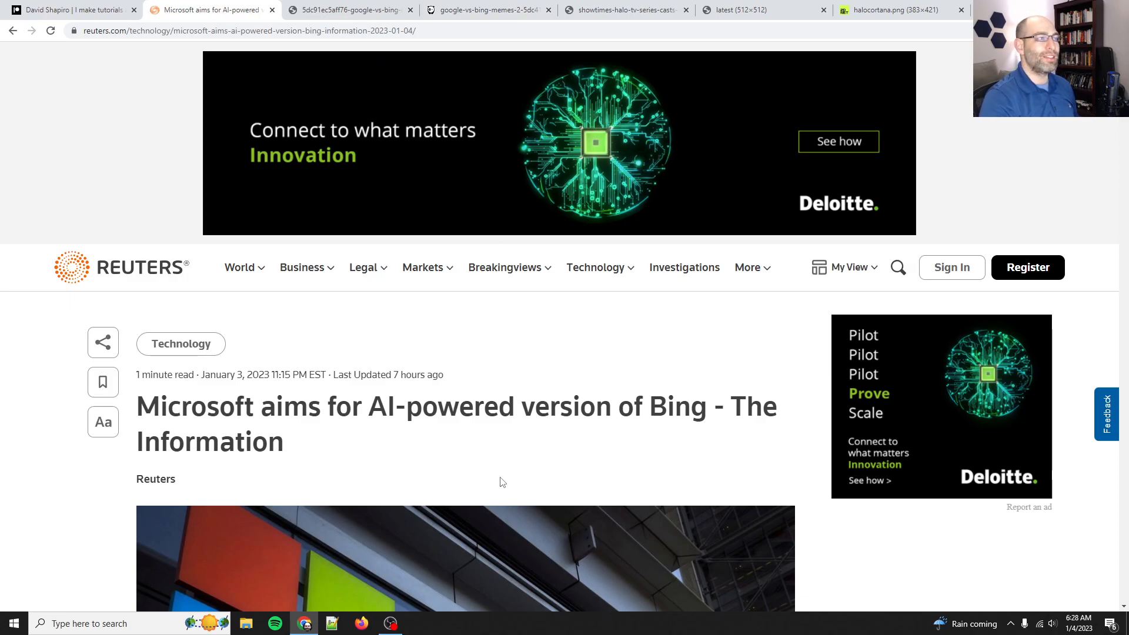
{"action": "mouse_move", "coordinate": [504, 460]}
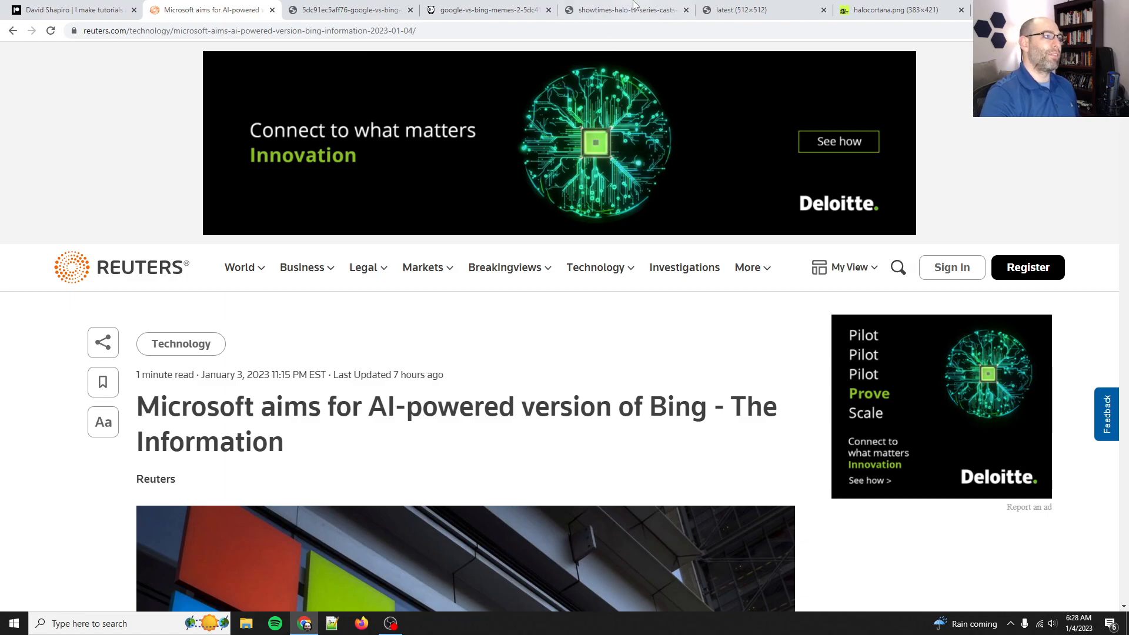
{"action": "mouse_move", "coordinate": [641, 59]}
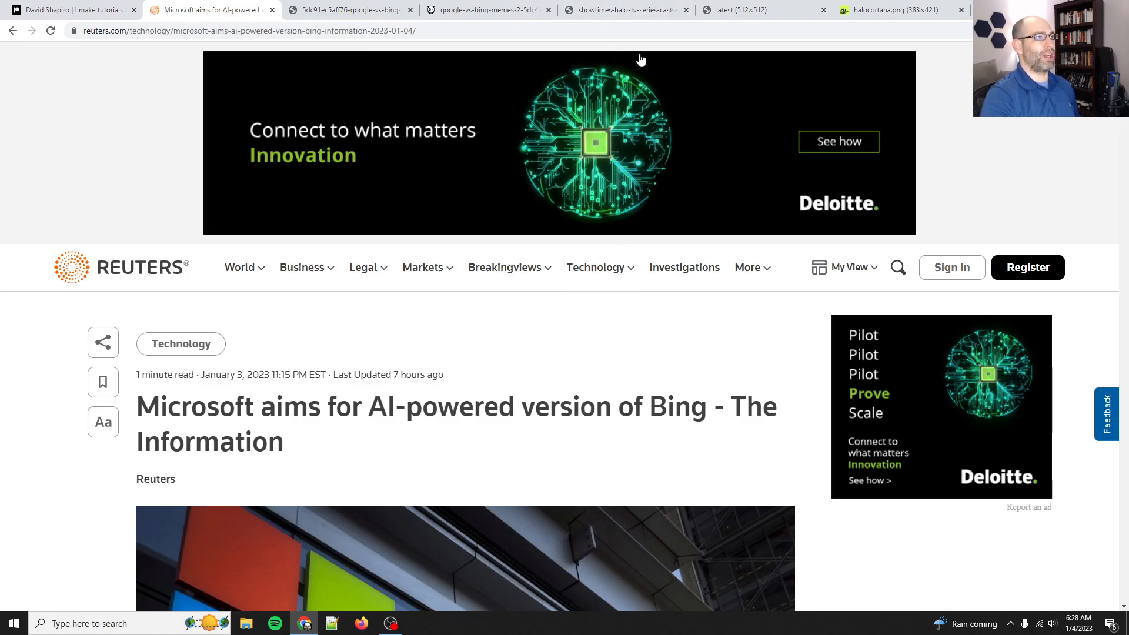
- View the Halo Cortana image, then show the J.A.R.V.I.S. logo image
{"action": "left_click", "coordinate": [623, 10]}
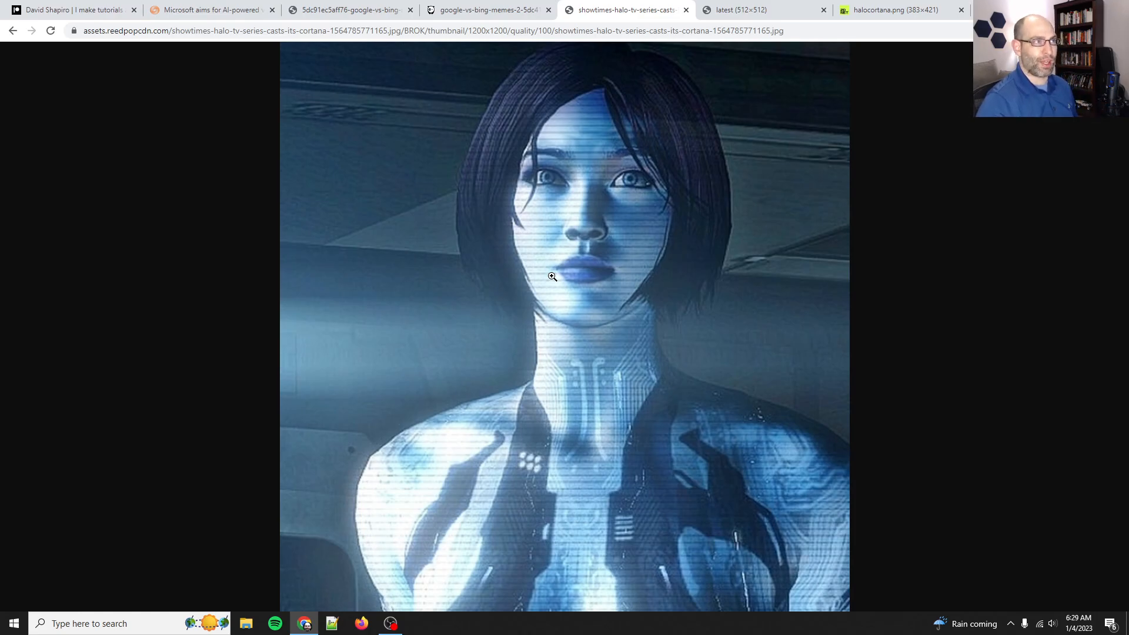
{"action": "mouse_move", "coordinate": [611, 392]}
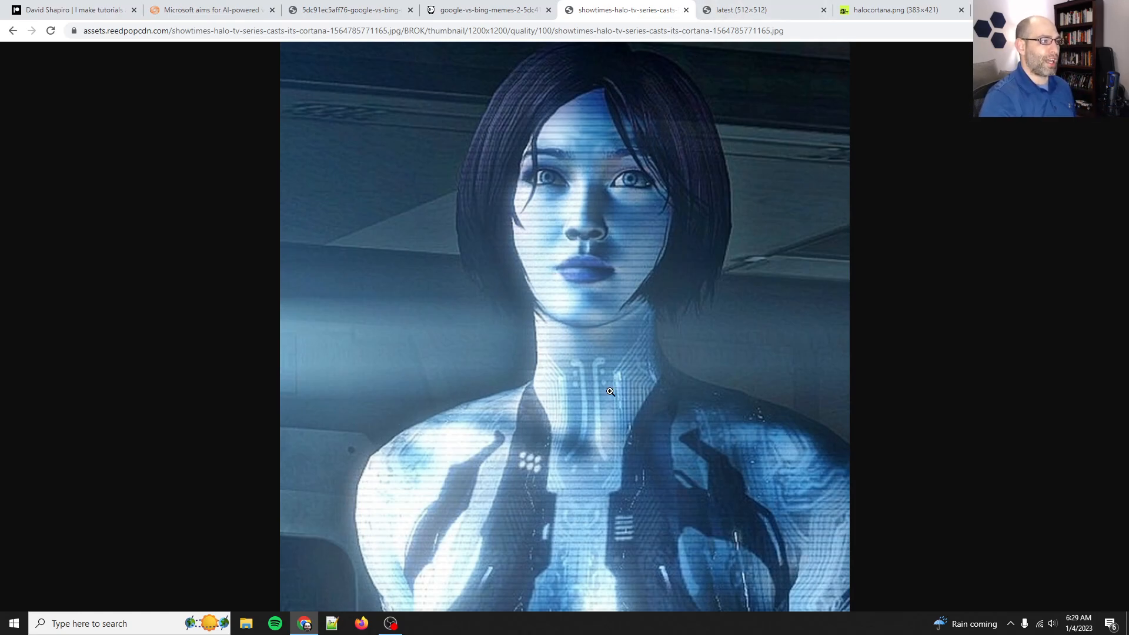
{"action": "mouse_move", "coordinate": [581, 491]}
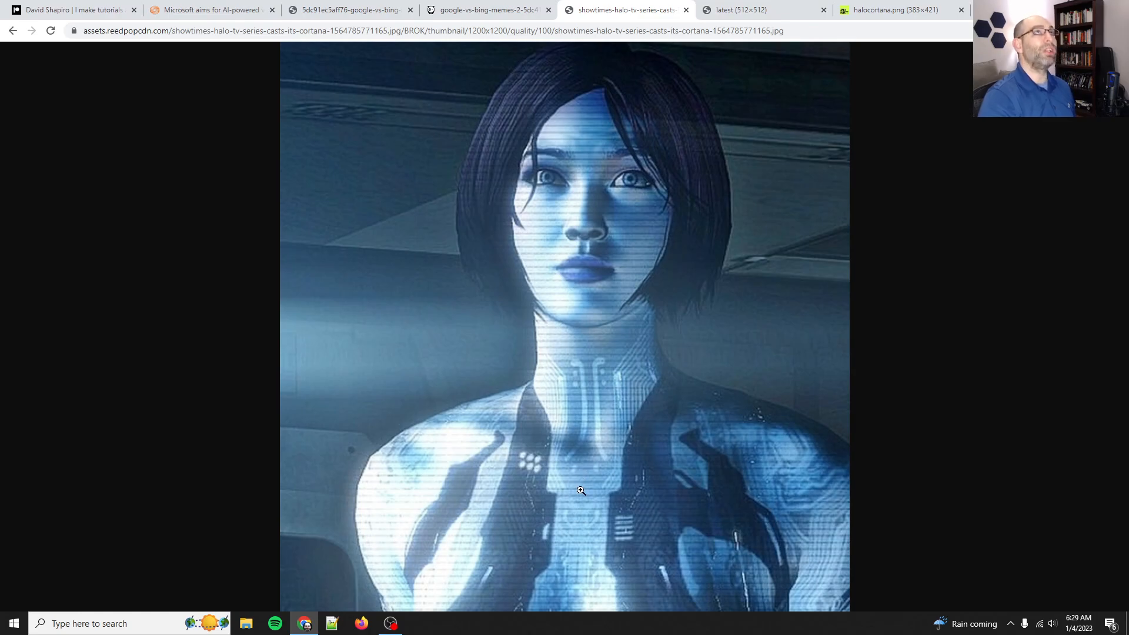
{"action": "mouse_move", "coordinate": [732, 19]}
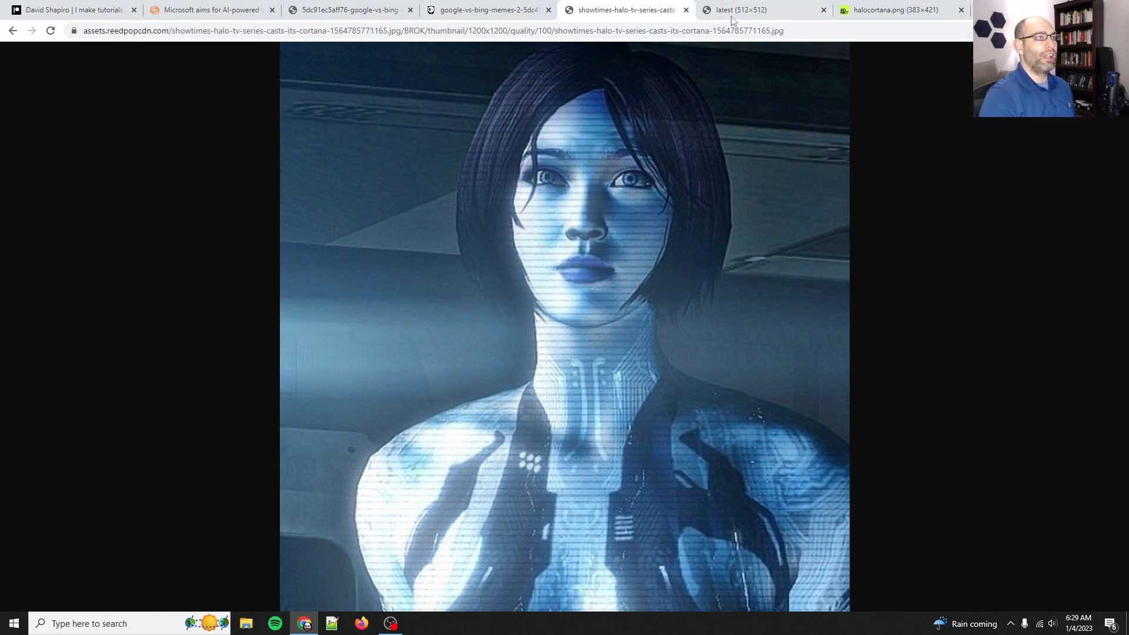
{"action": "left_click", "coordinate": [738, 10]}
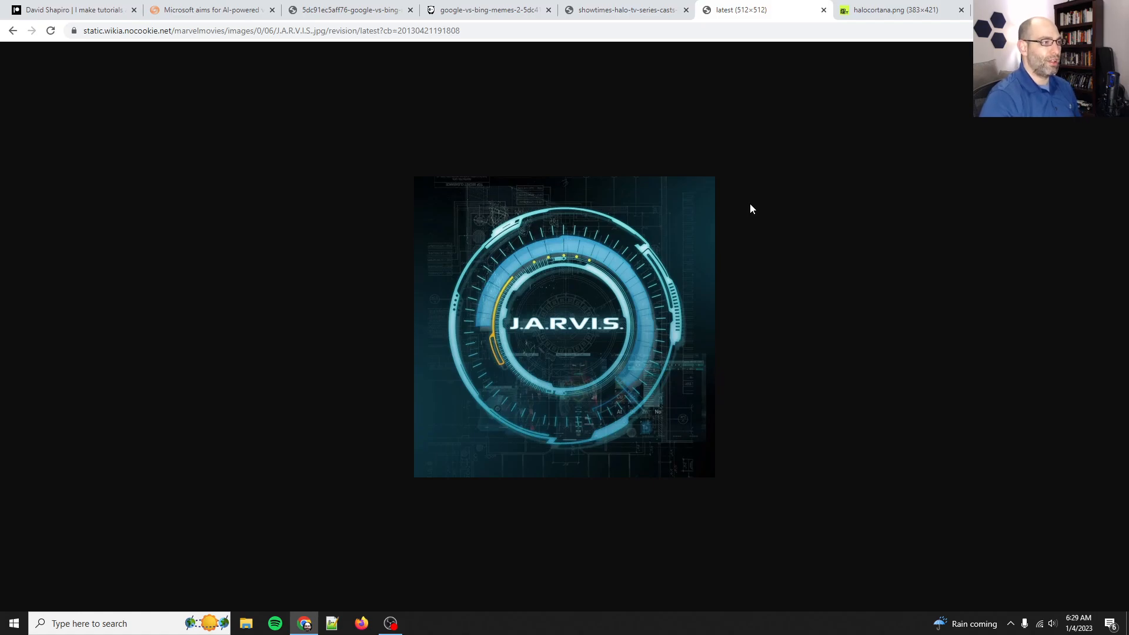
- Cycle through the Cortana, J.A.R.V.I.S. and calories meme images back to the Reuters article
{"action": "left_click", "coordinate": [623, 10]}
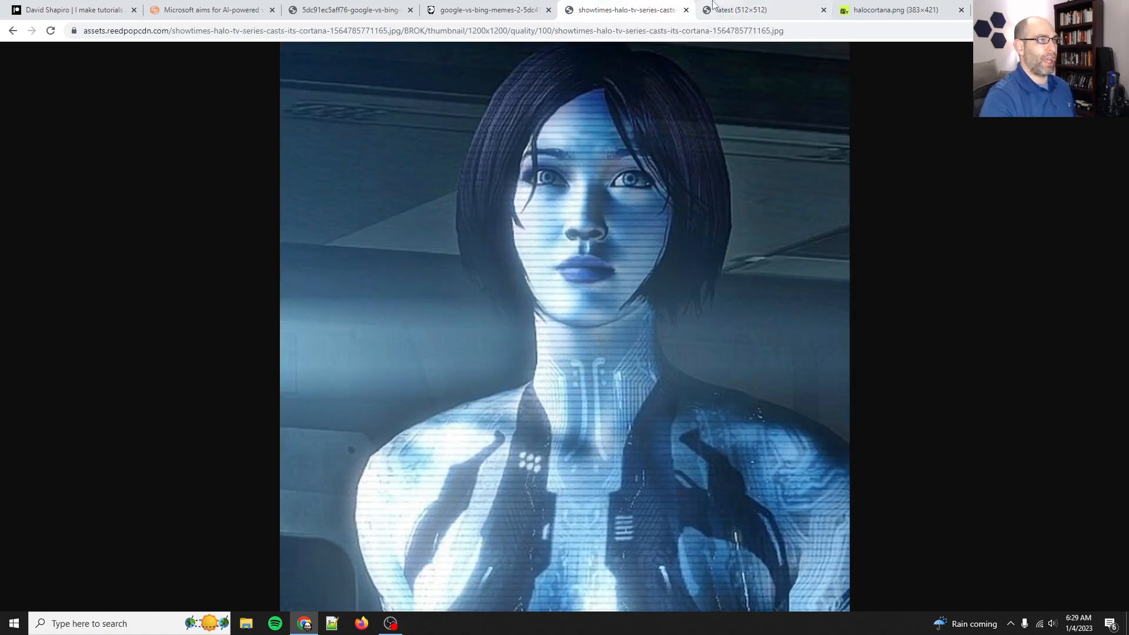
{"action": "left_click", "coordinate": [738, 9]}
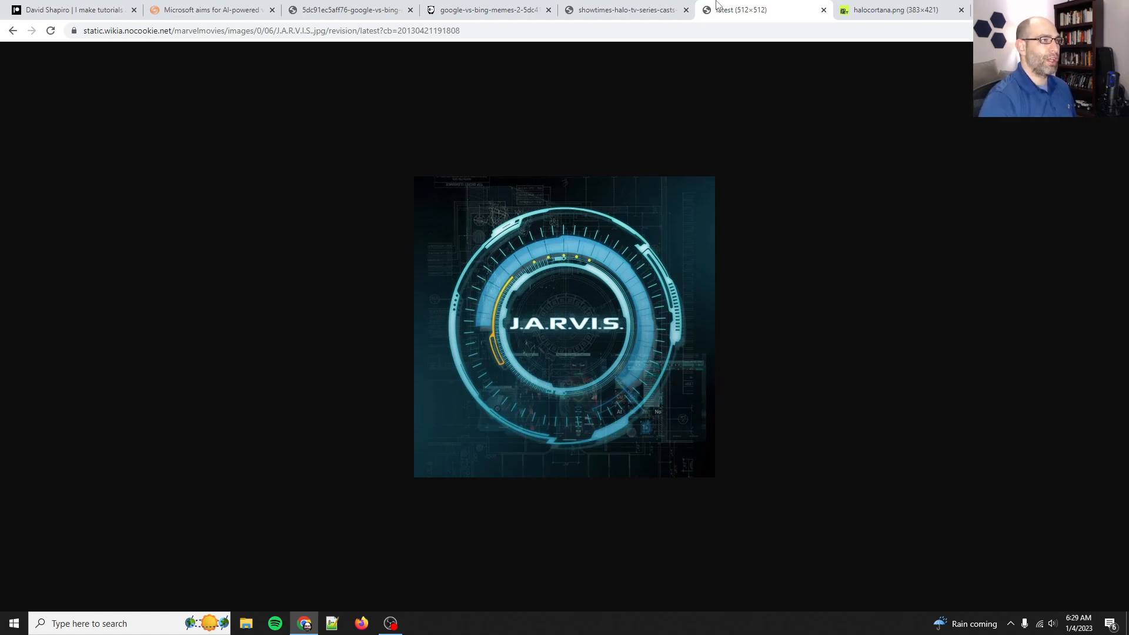
{"action": "left_click", "coordinate": [349, 10]}
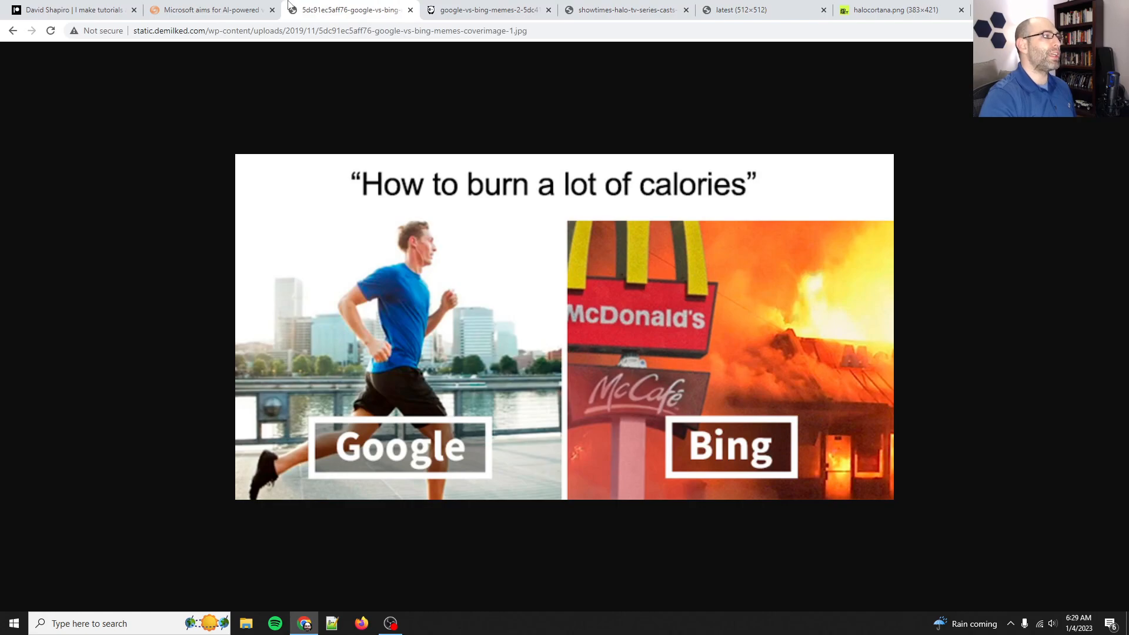
{"action": "left_click", "coordinate": [208, 9]}
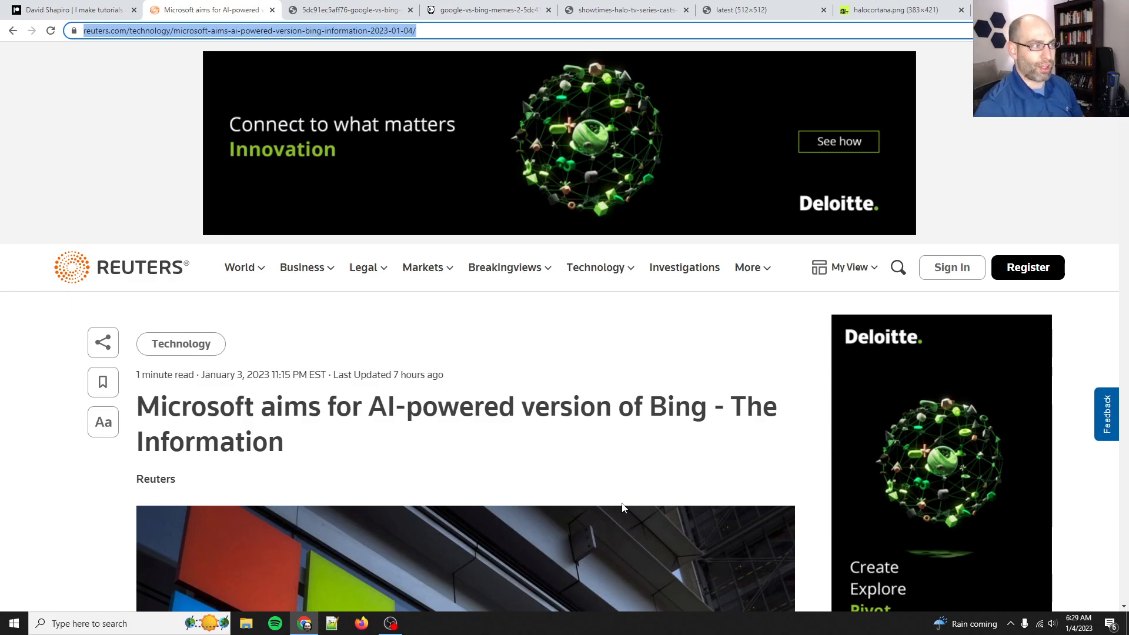
{"action": "mouse_move", "coordinate": [621, 482]}
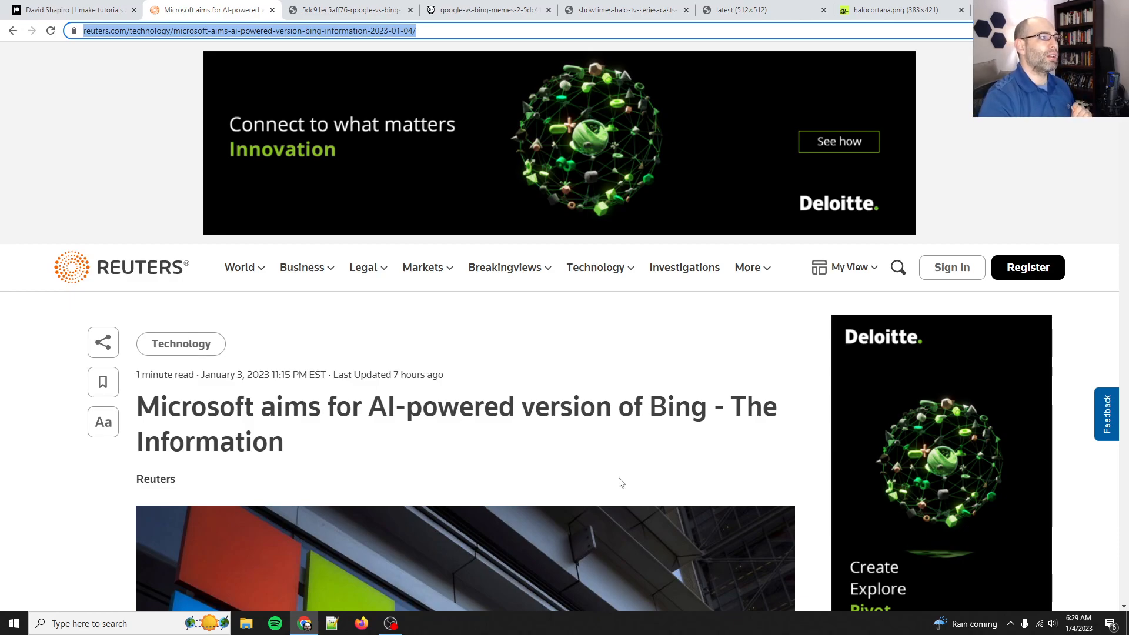
{"action": "mouse_move", "coordinate": [589, 472]}
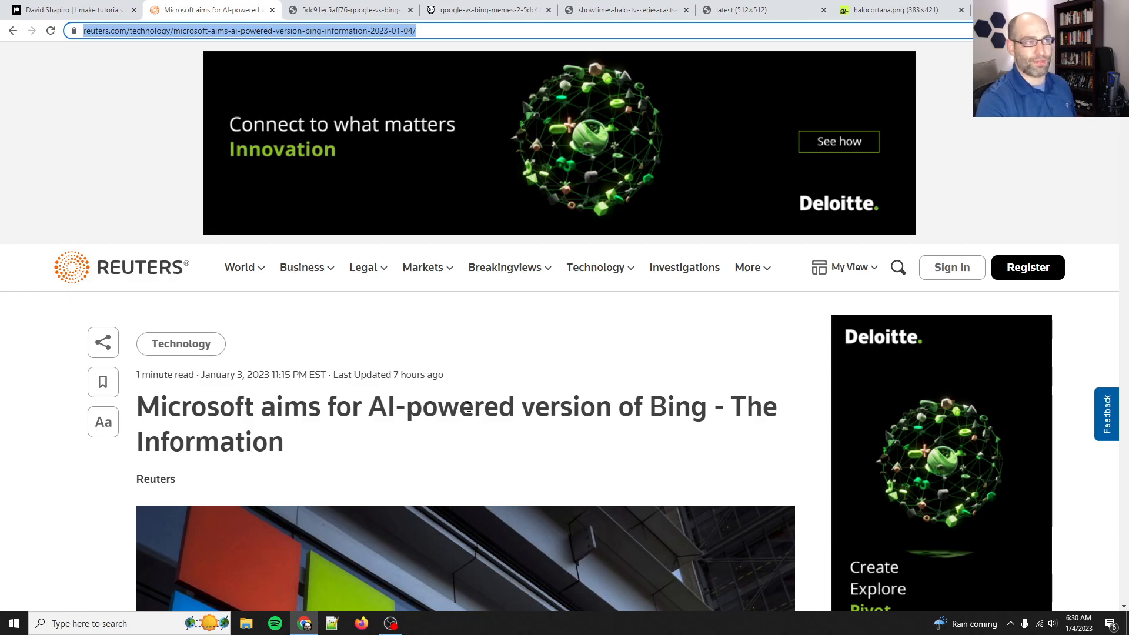
- Revisit the Cortana image, Reuters article and Patreon page, then bring the OBS window forward
{"action": "left_click", "coordinate": [622, 9]}
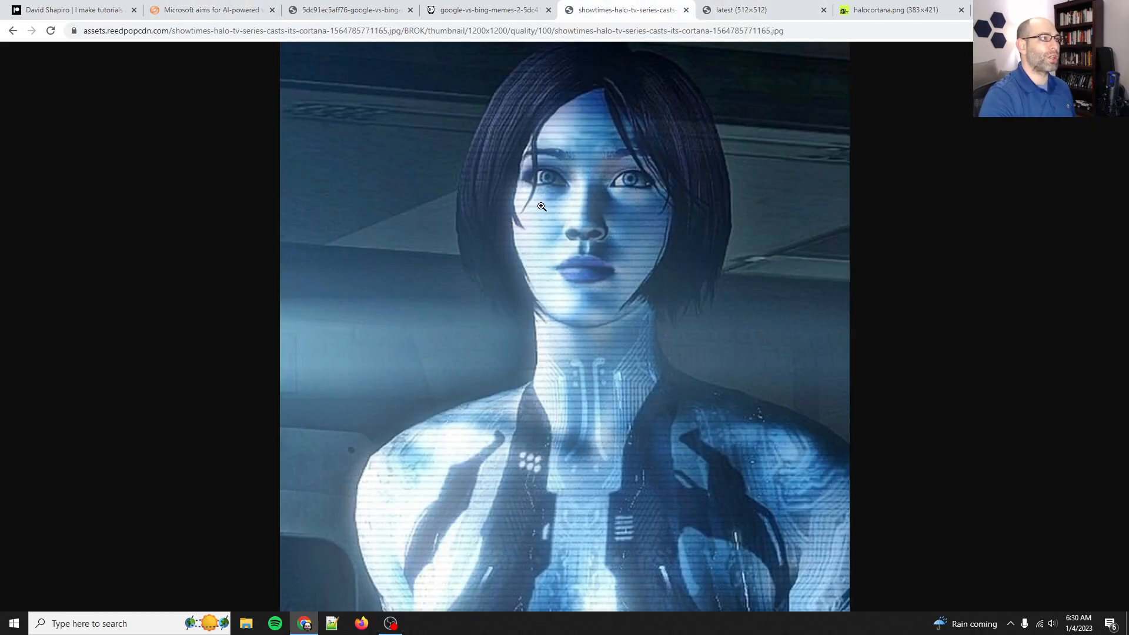
{"action": "left_click", "coordinate": [209, 10]}
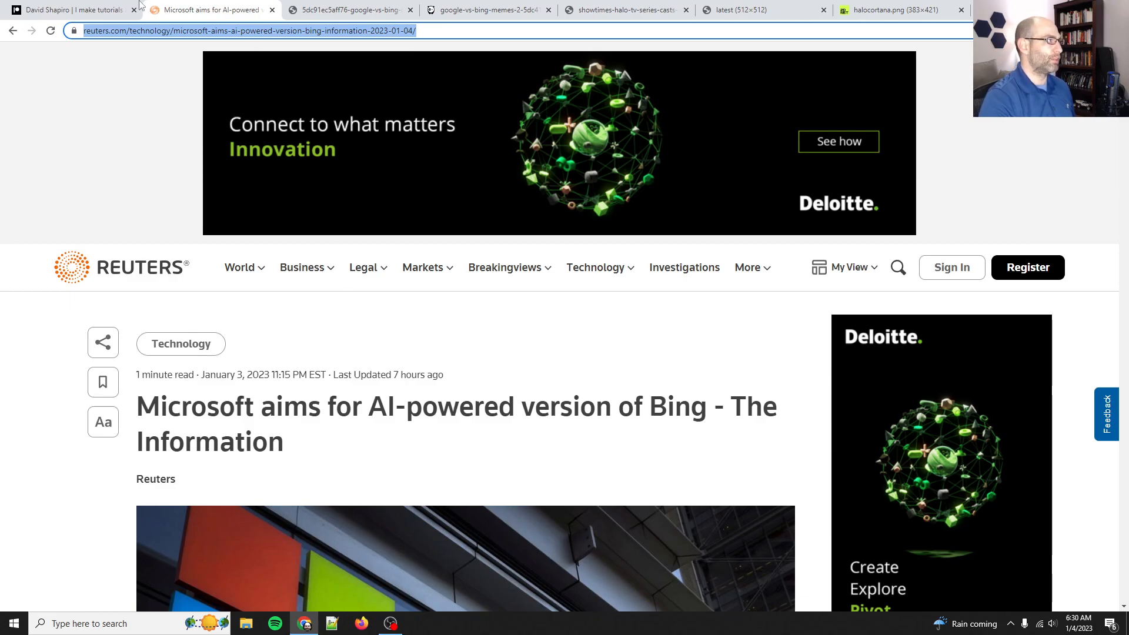
{"action": "left_click", "coordinate": [68, 9]}
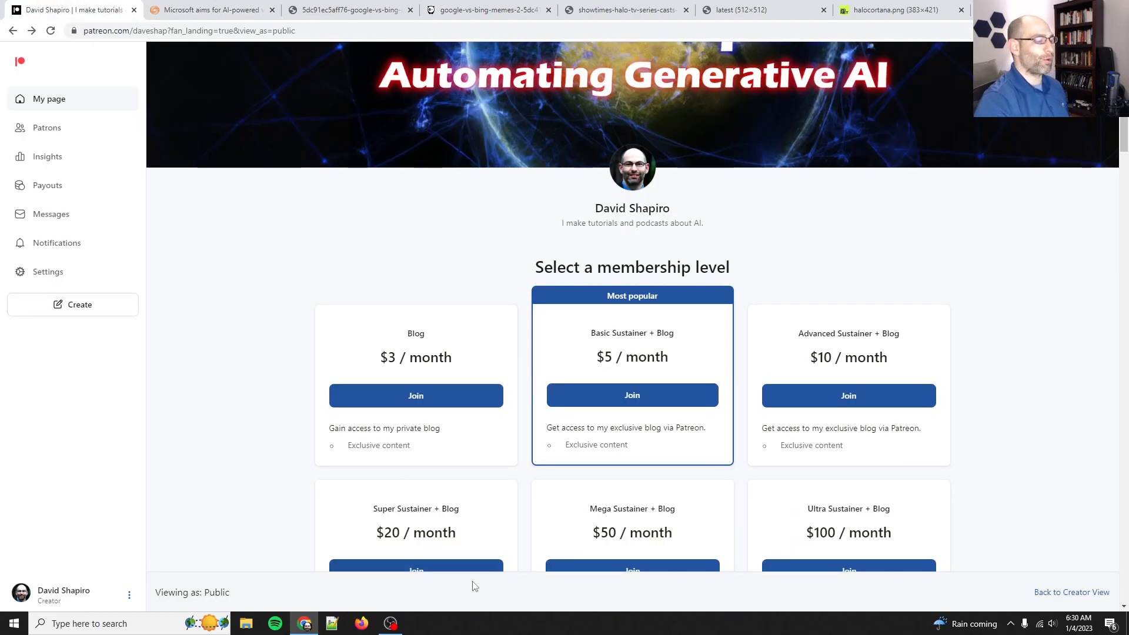
{"action": "left_click", "coordinate": [390, 623]}
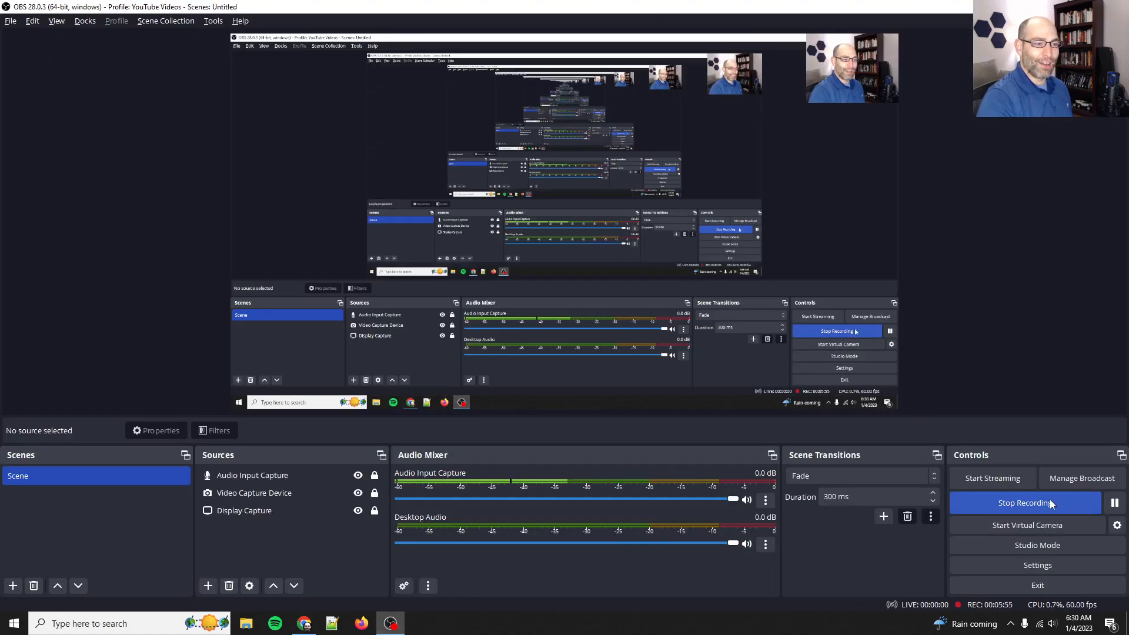